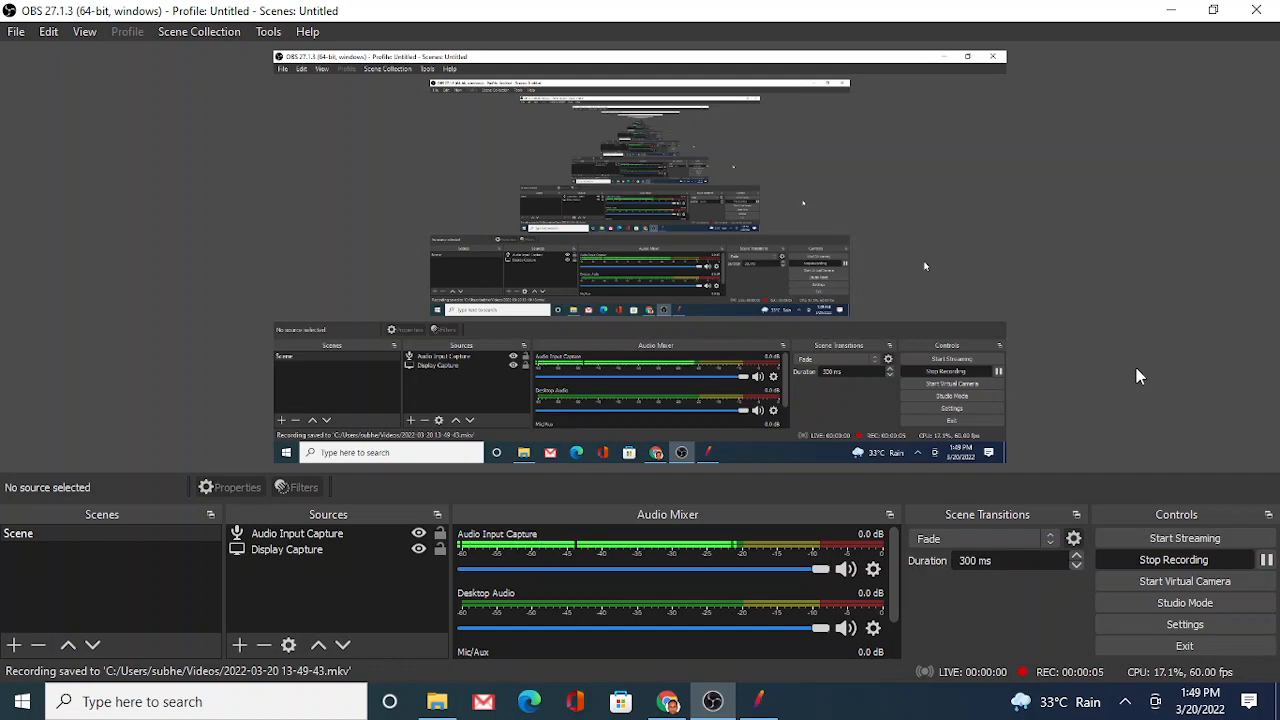
pyautogui.moveTo(1126, 102)
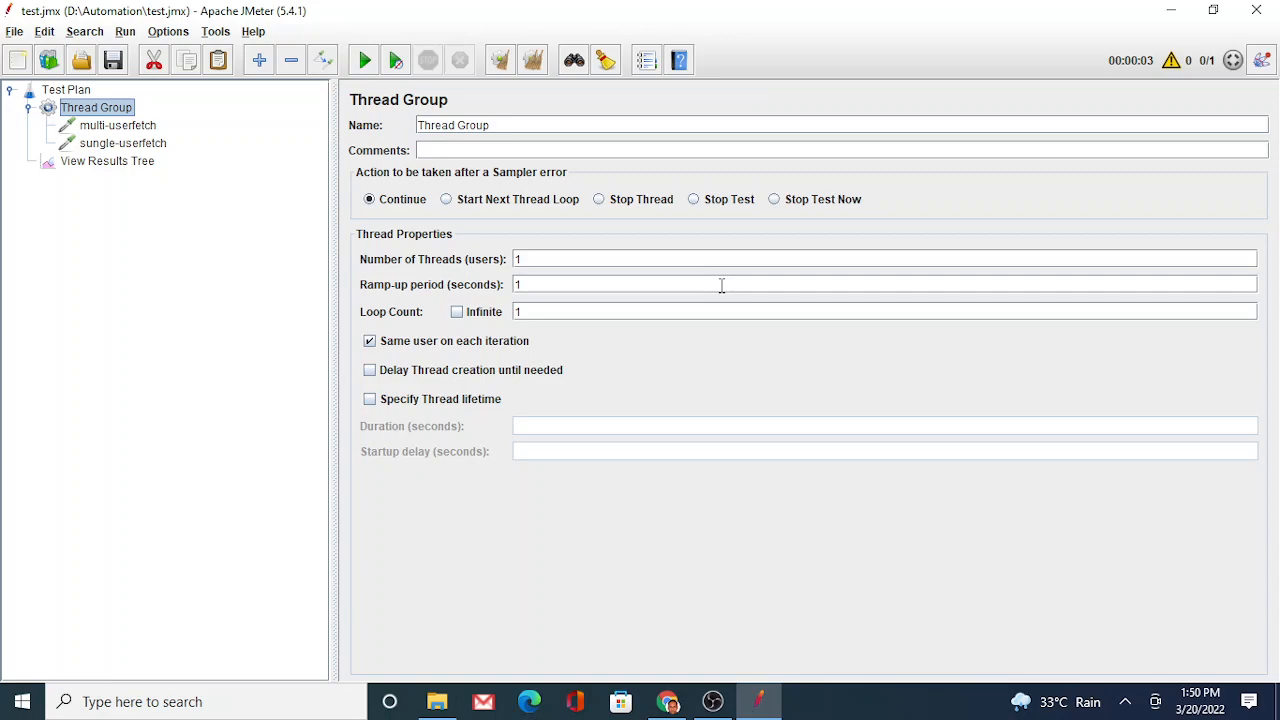
pyautogui.moveTo(140, 280)
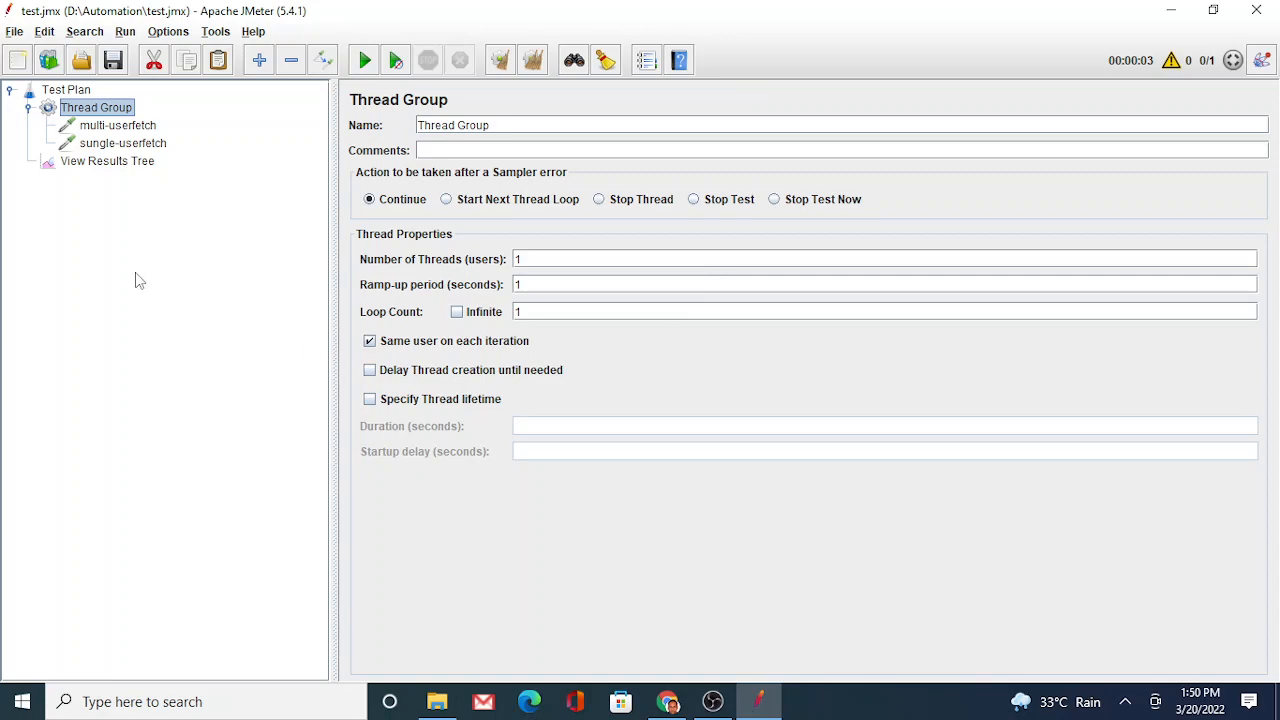
pyautogui.moveTo(104, 206)
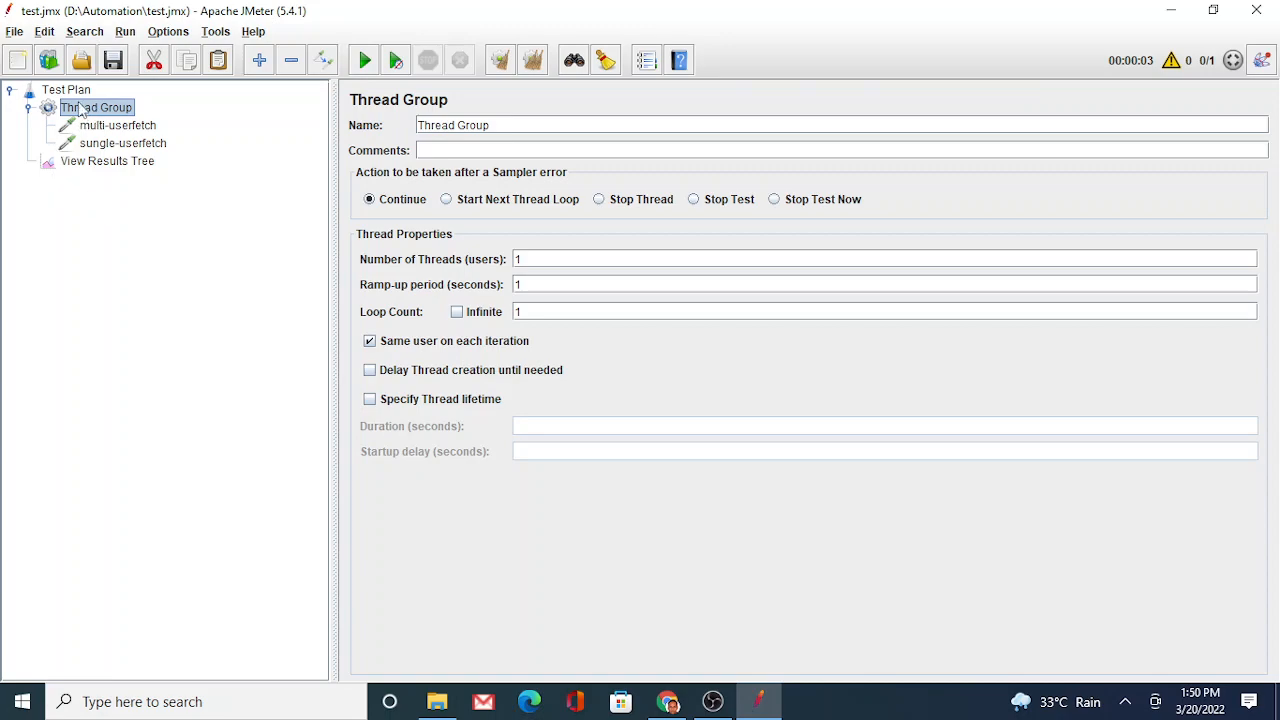
pyautogui.moveTo(112, 124)
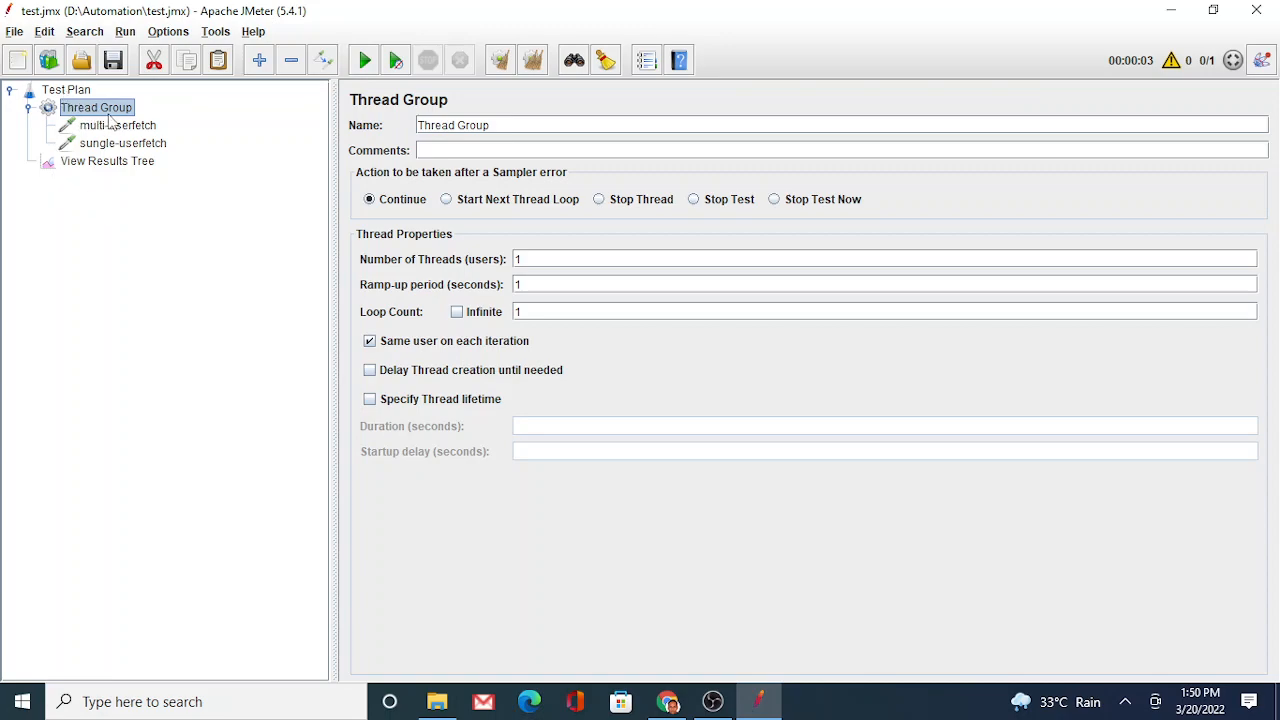
# Compare the multi-userfetch and sungle-userfetch GET requests to regres.in, ending on multi-userfetch
pyautogui.click(118, 124)
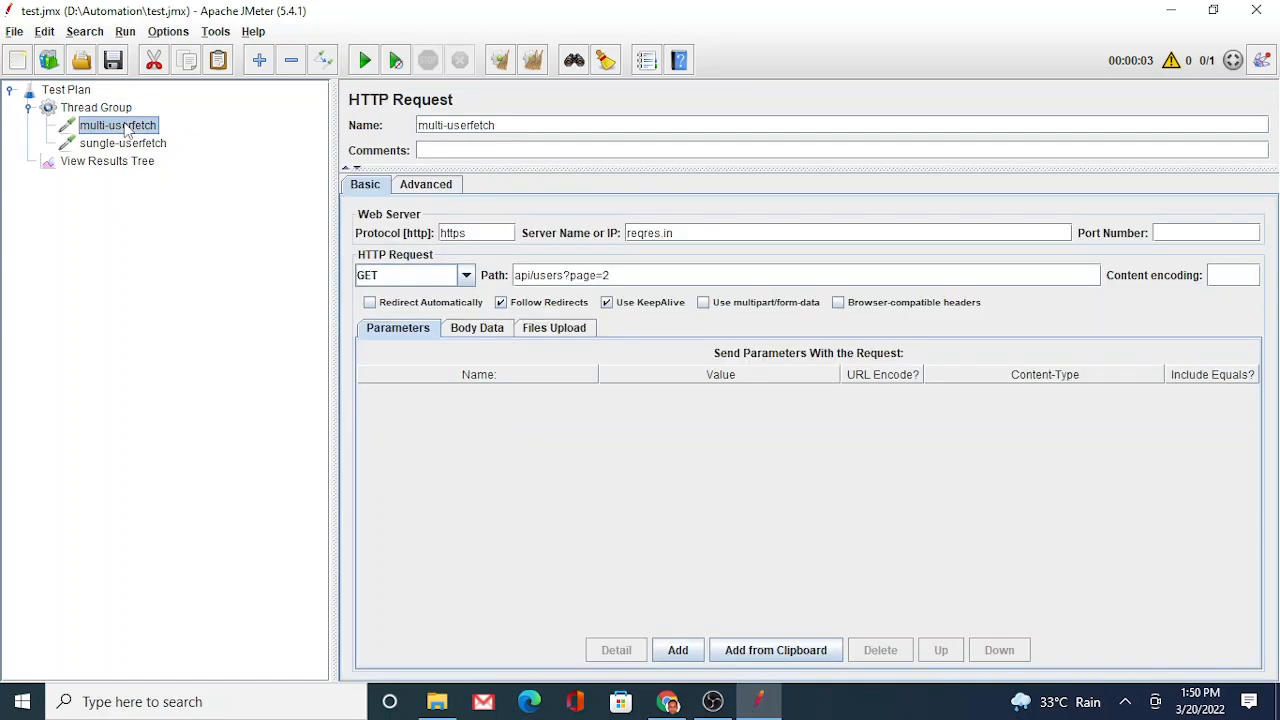
pyautogui.click(122, 142)
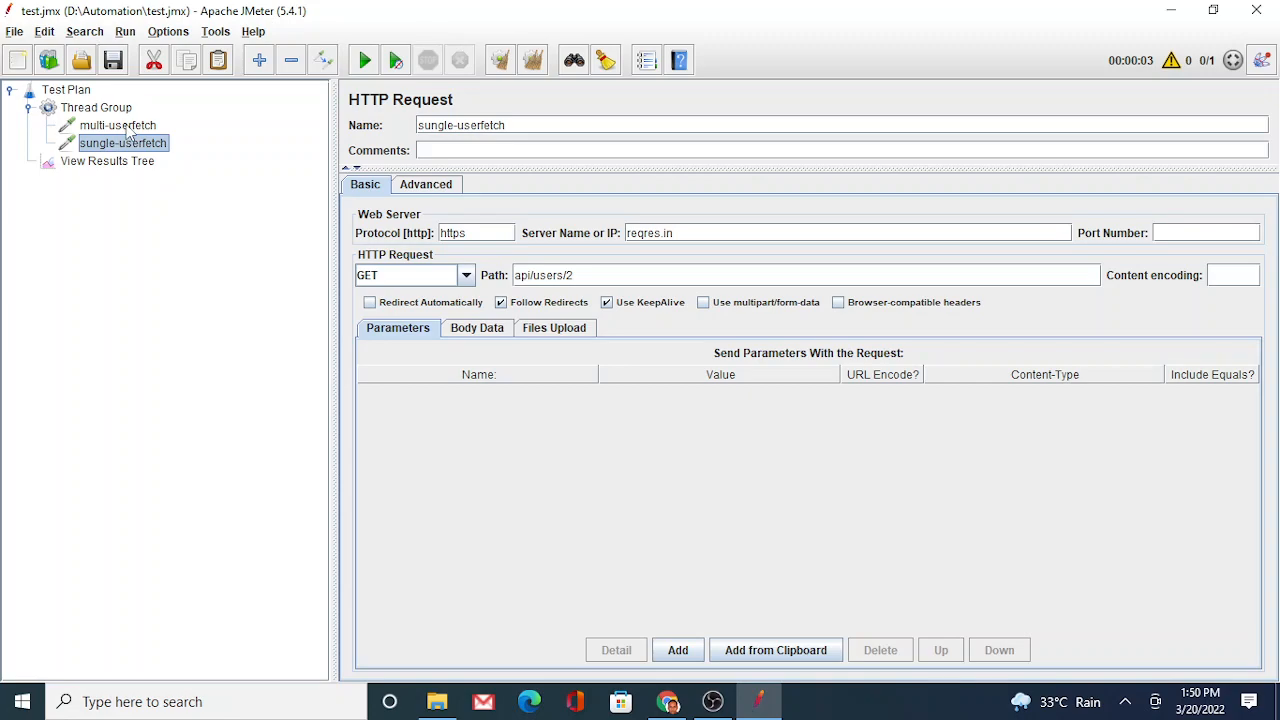
pyautogui.moveTo(108, 124)
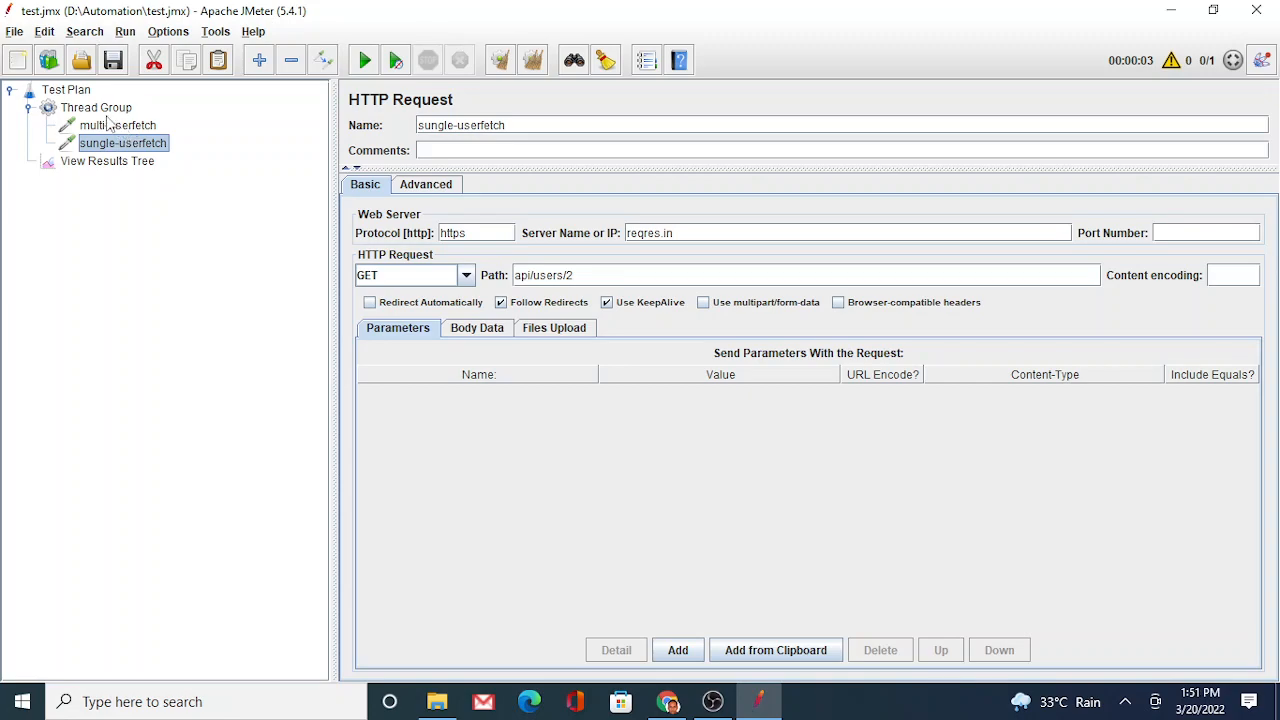
pyautogui.click(116, 124)
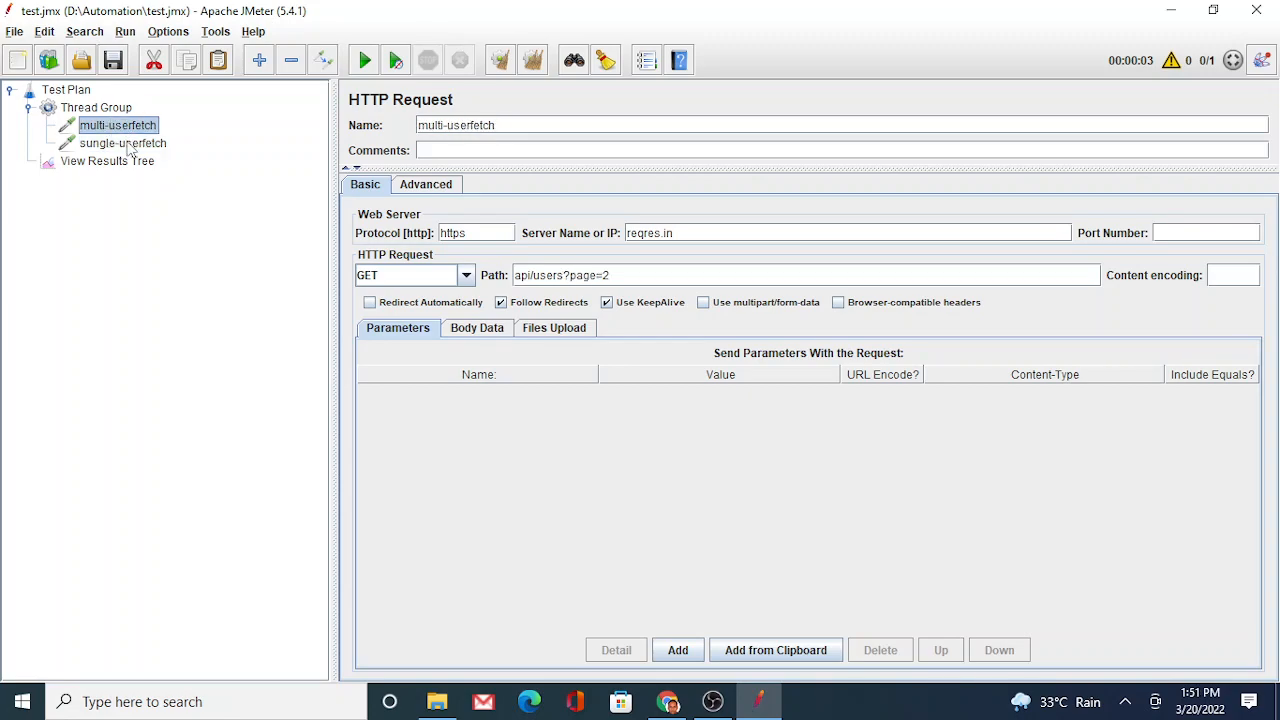
pyautogui.click(122, 144)
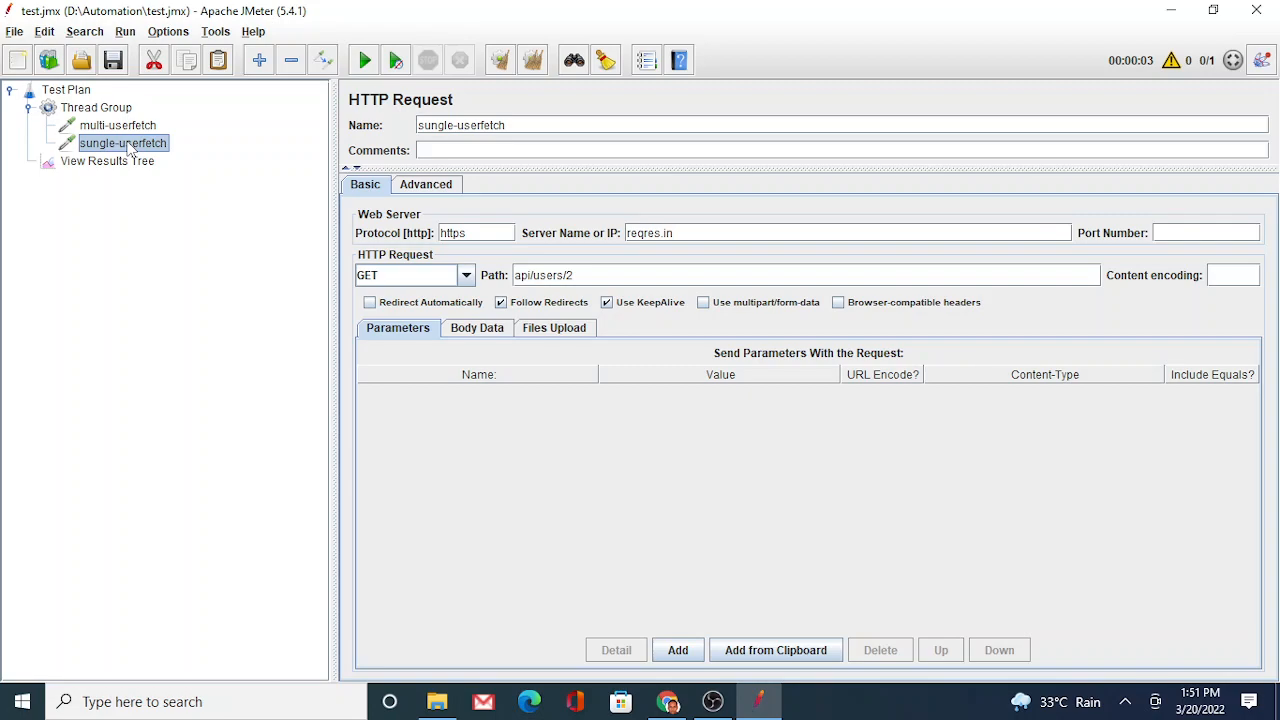
pyautogui.click(116, 124)
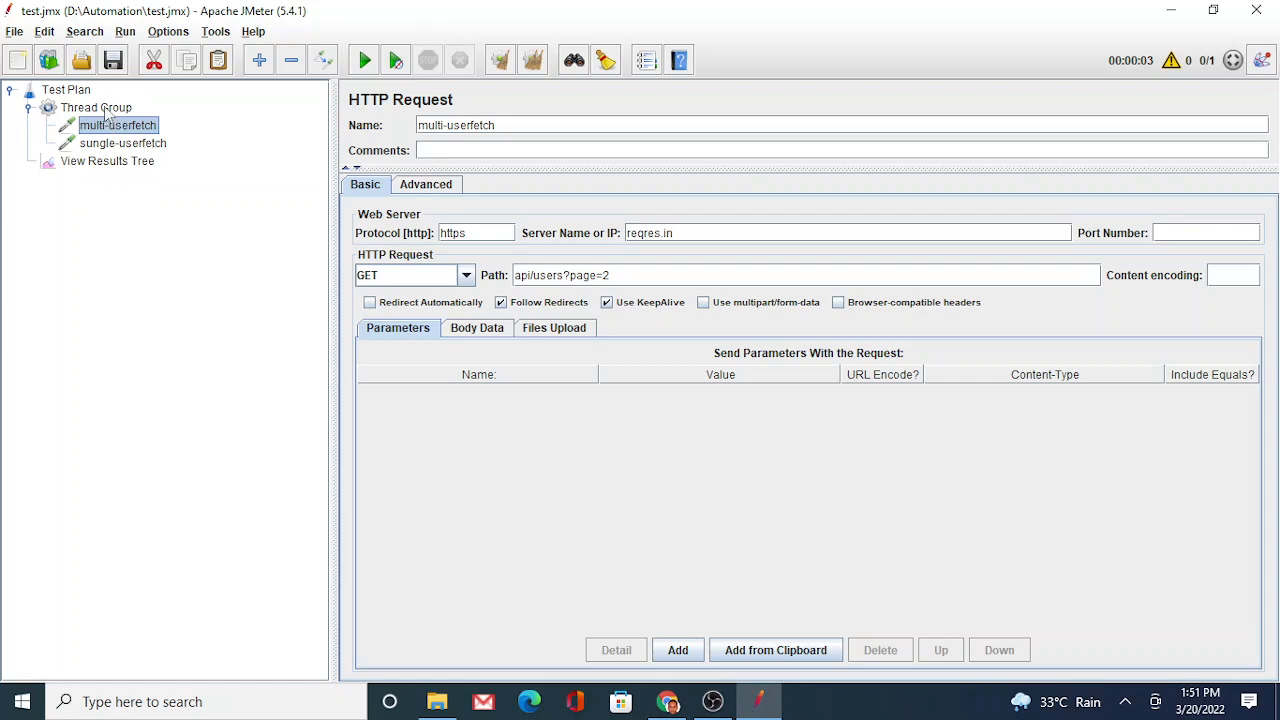
# Add a Transaction Controller under the Thread Group via Add > Logic Controller
pyautogui.rightClick(96, 108)
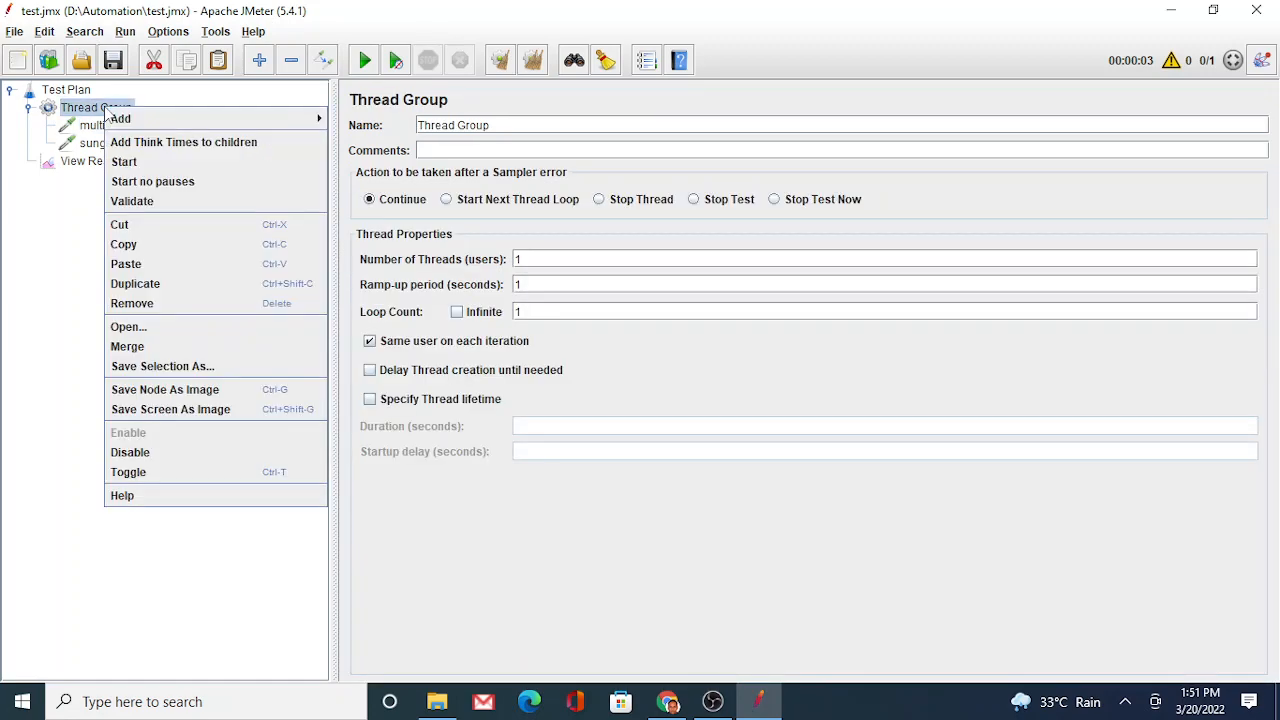
pyautogui.moveTo(120, 118)
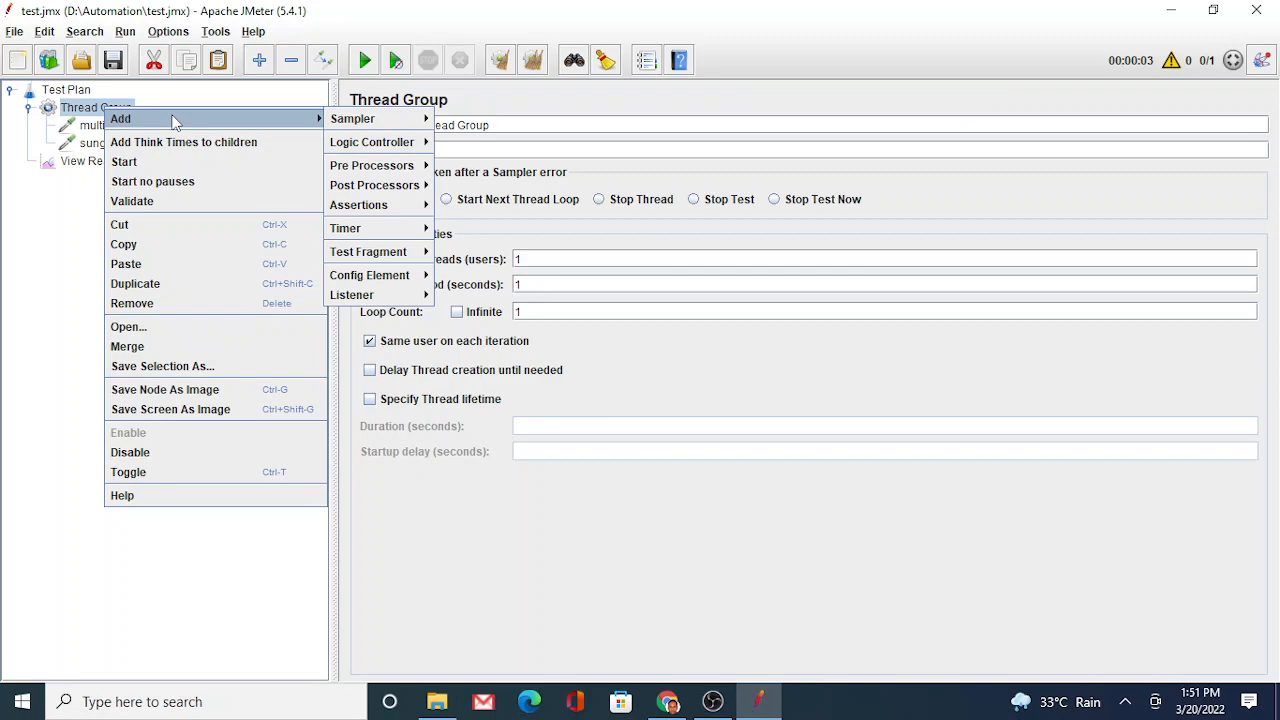
pyautogui.moveTo(252, 136)
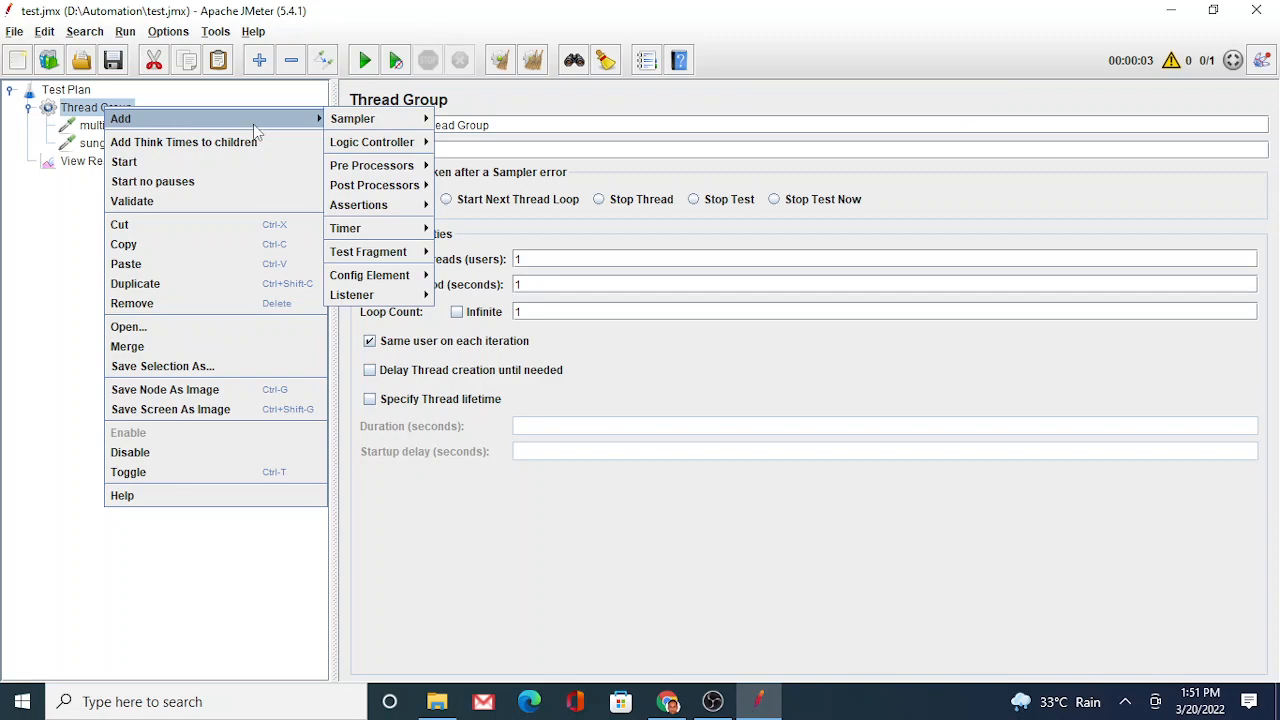
pyautogui.moveTo(372, 140)
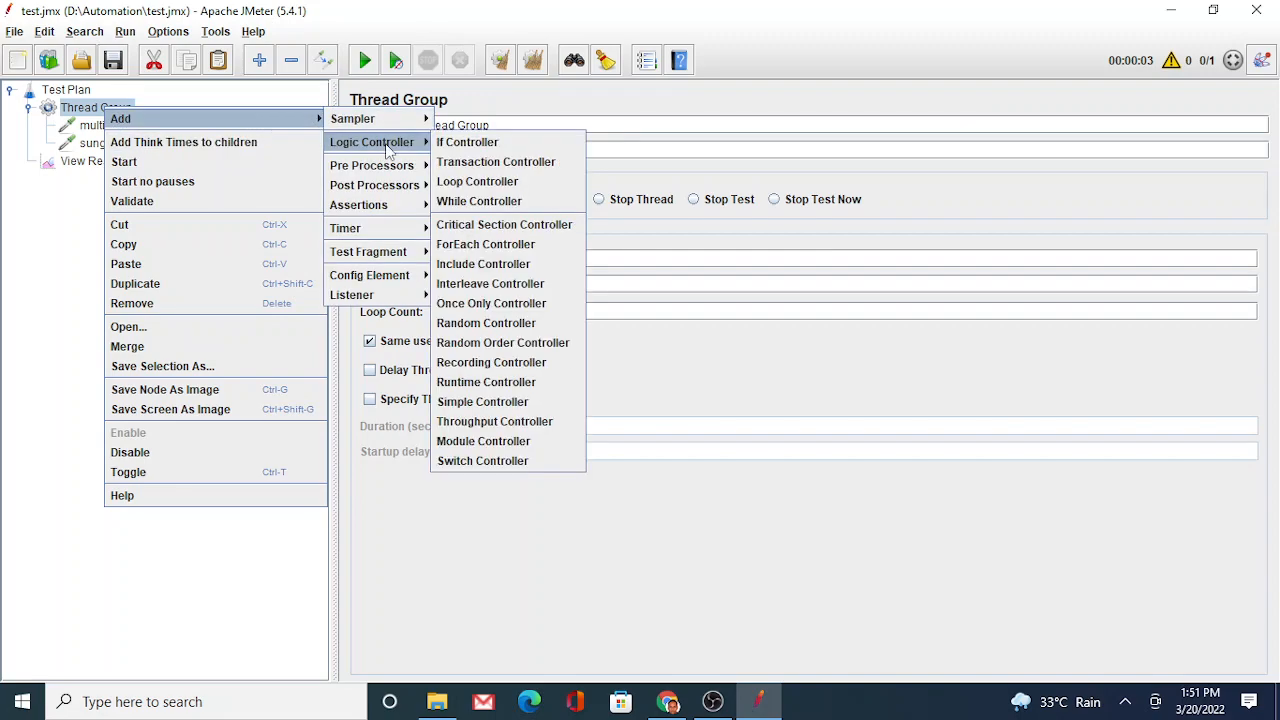
pyautogui.moveTo(468, 140)
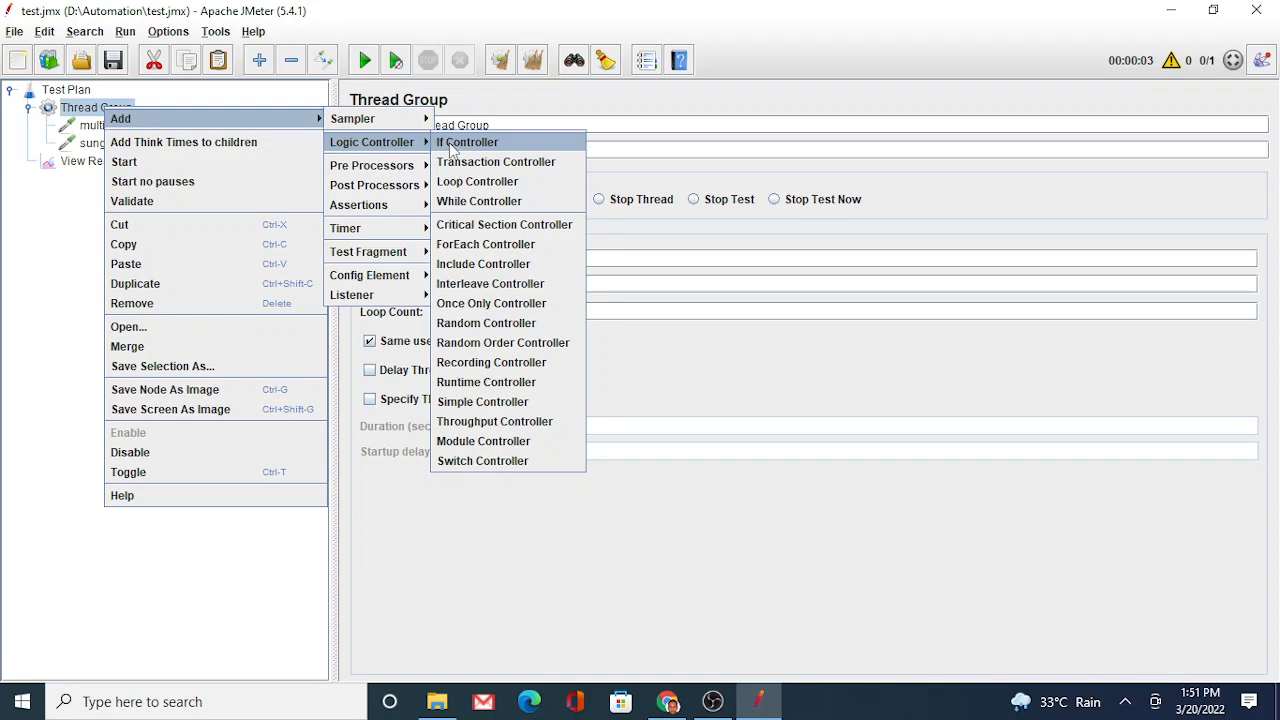
pyautogui.moveTo(496, 162)
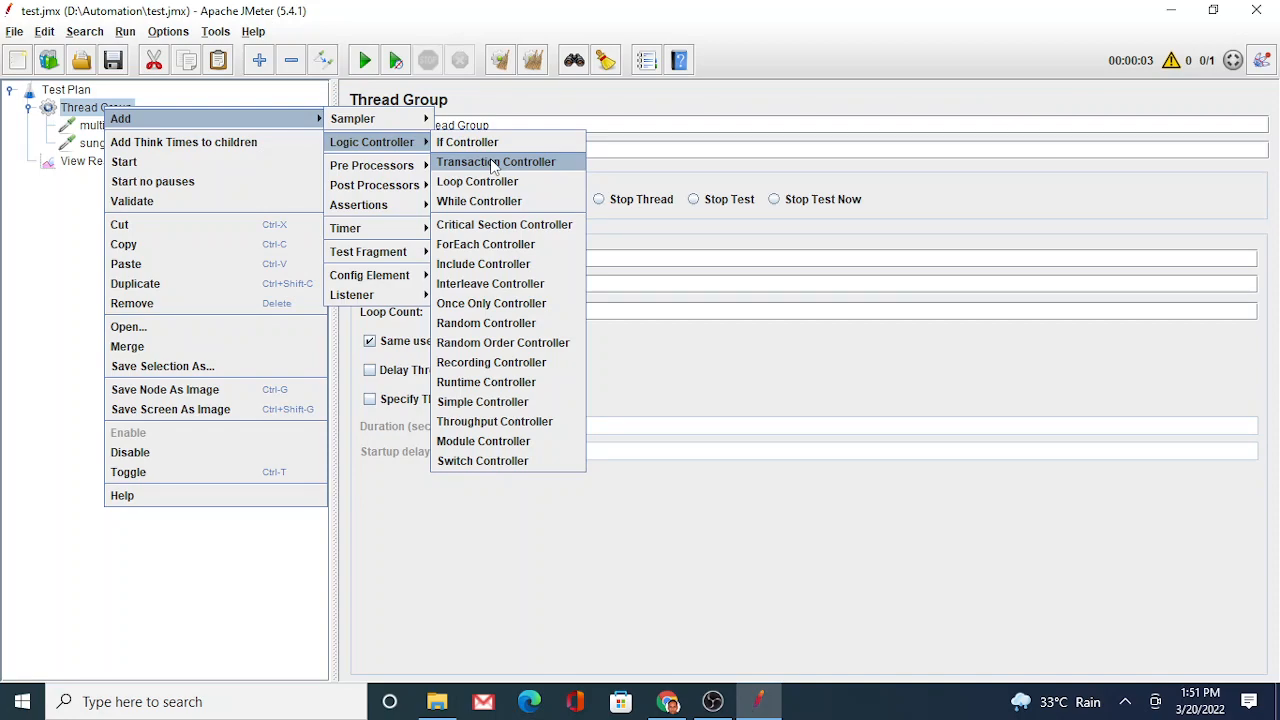
pyautogui.click(496, 160)
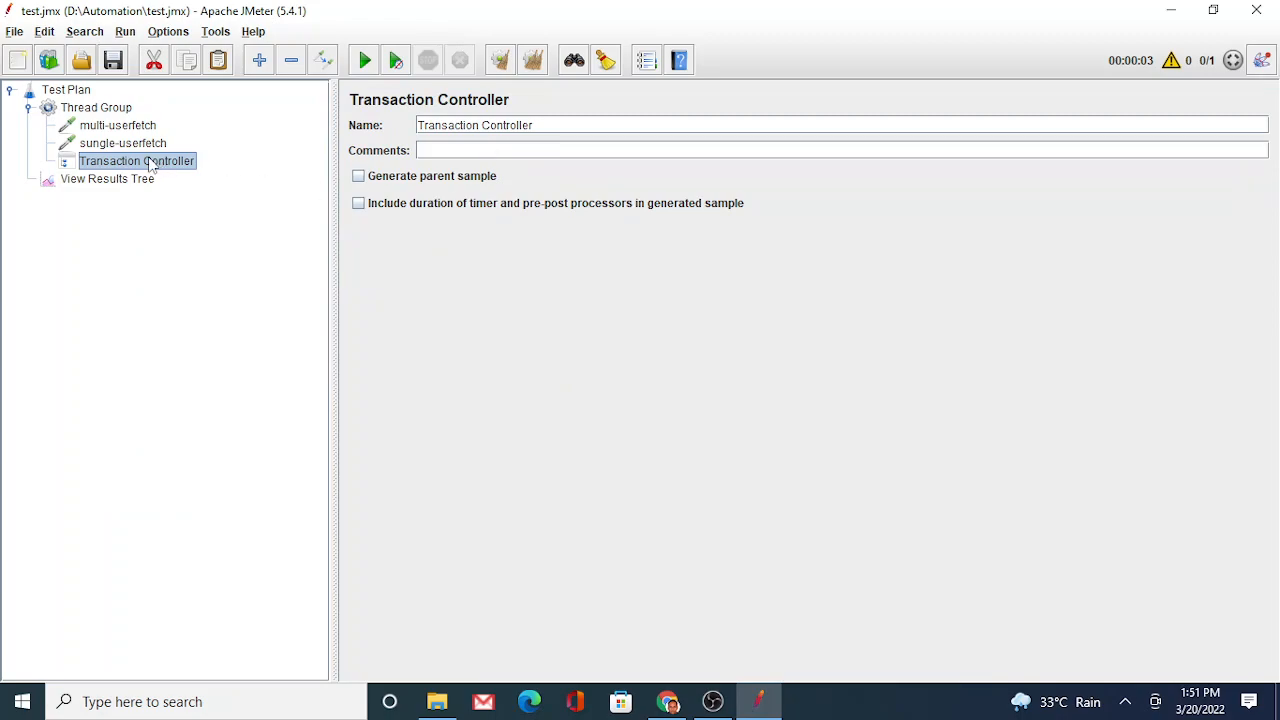
pyautogui.moveTo(108, 172)
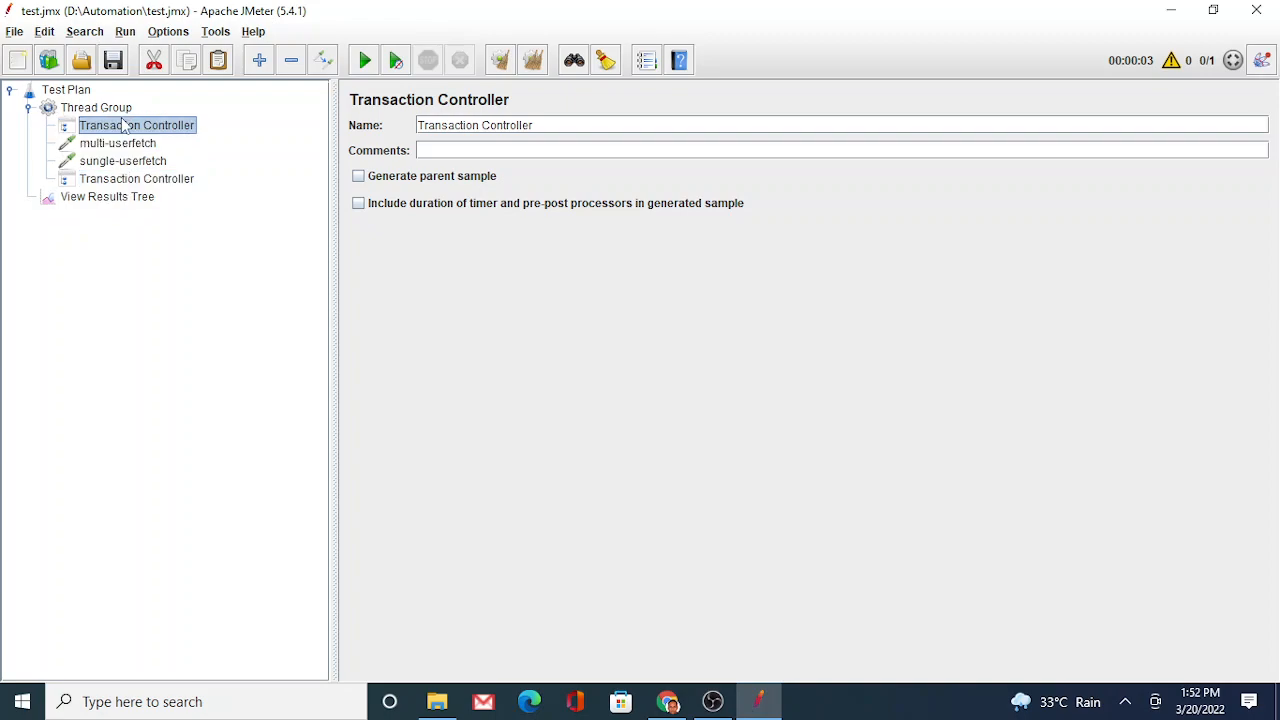
# Copy multi-userfetch and sungle-userfetch and paste them into the Transaction Controller
pyautogui.click(116, 144)
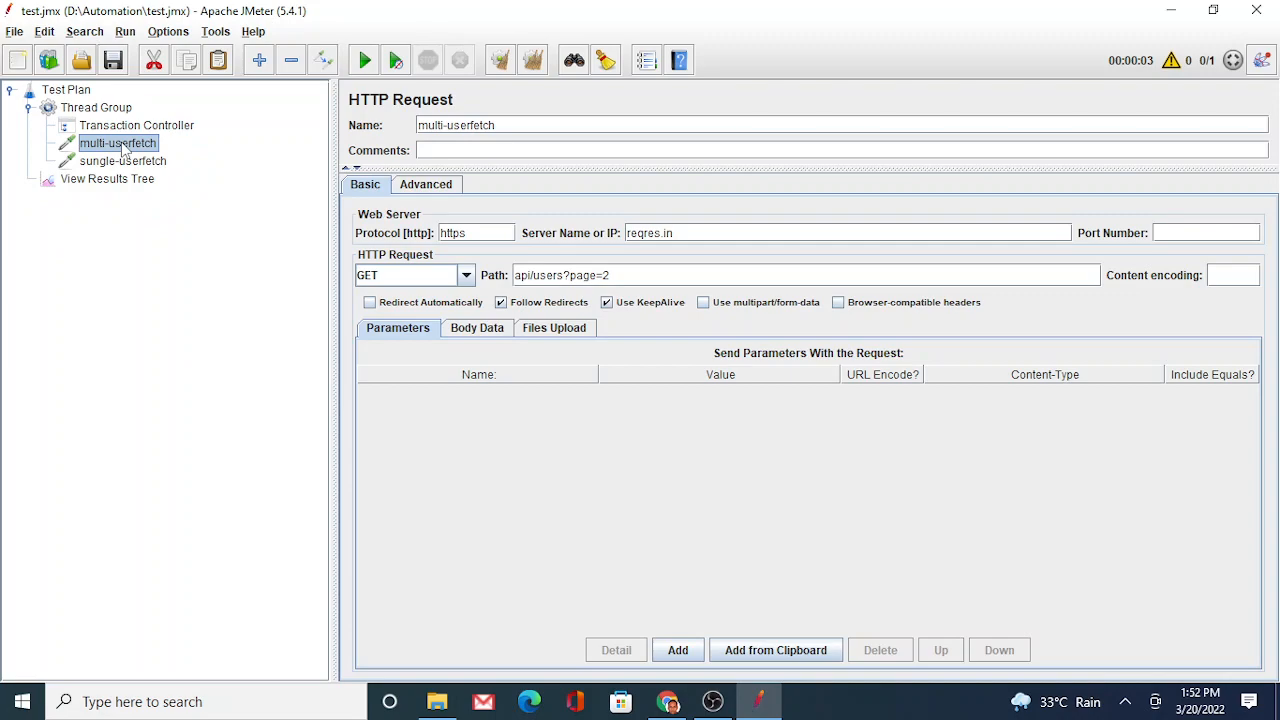
pyautogui.click(124, 160)
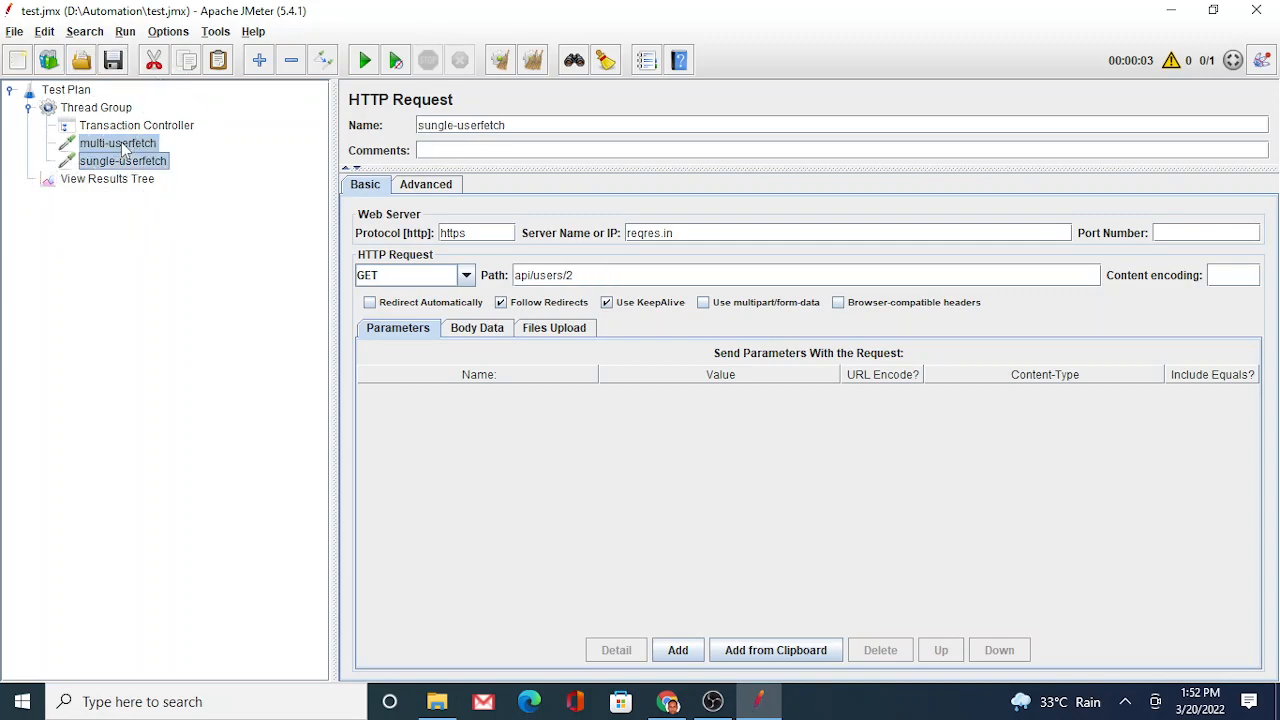
pyautogui.rightClick(116, 142)
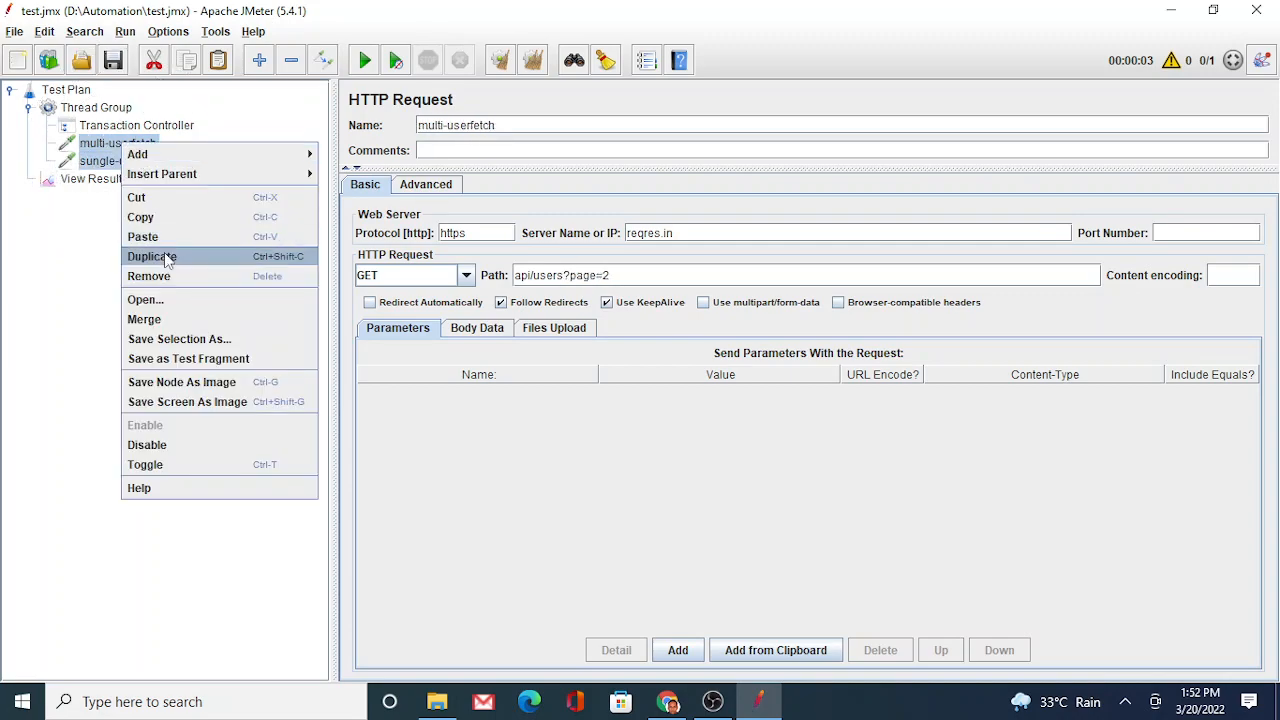
pyautogui.click(152, 256)
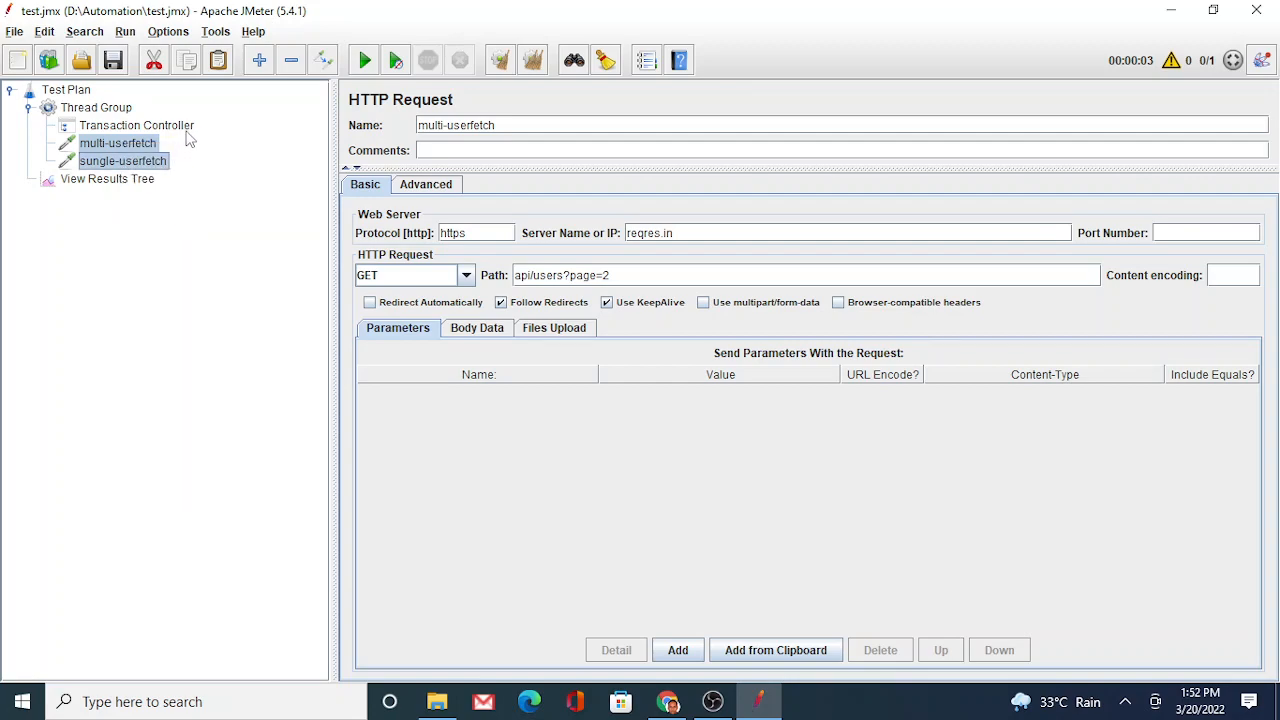
pyautogui.rightClick(136, 124)
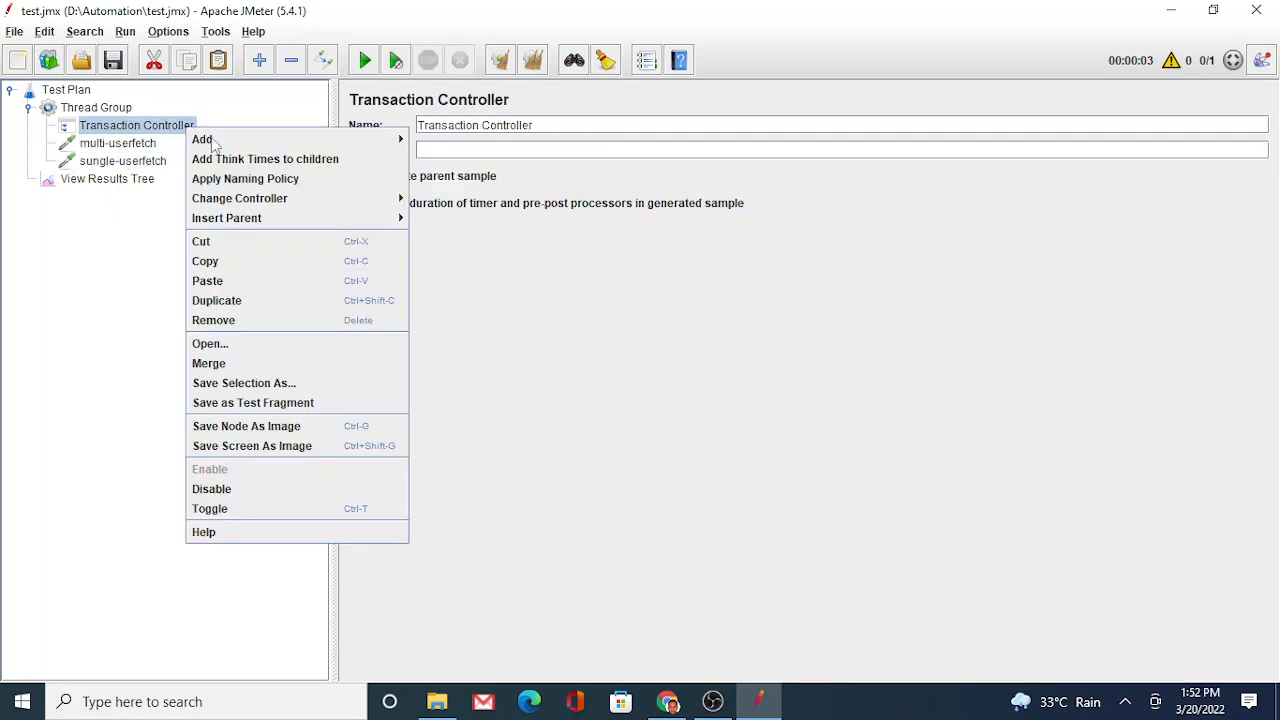
pyautogui.moveTo(208, 280)
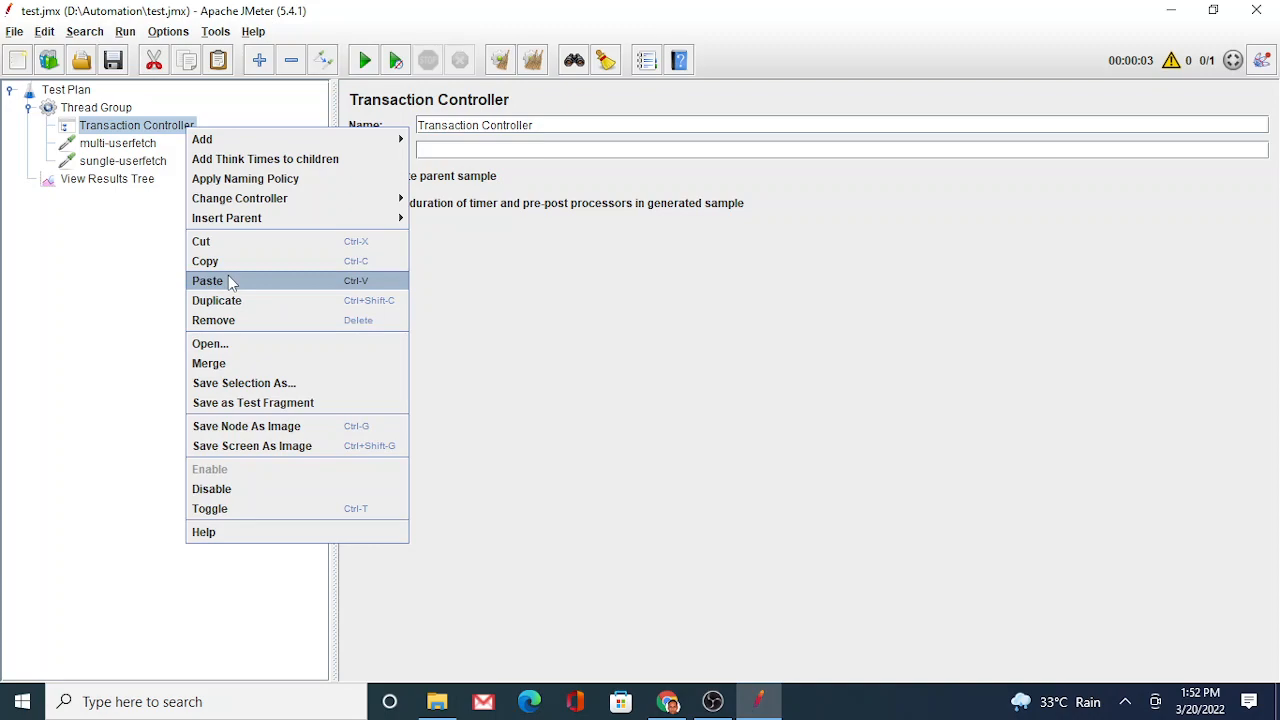
pyautogui.click(208, 280)
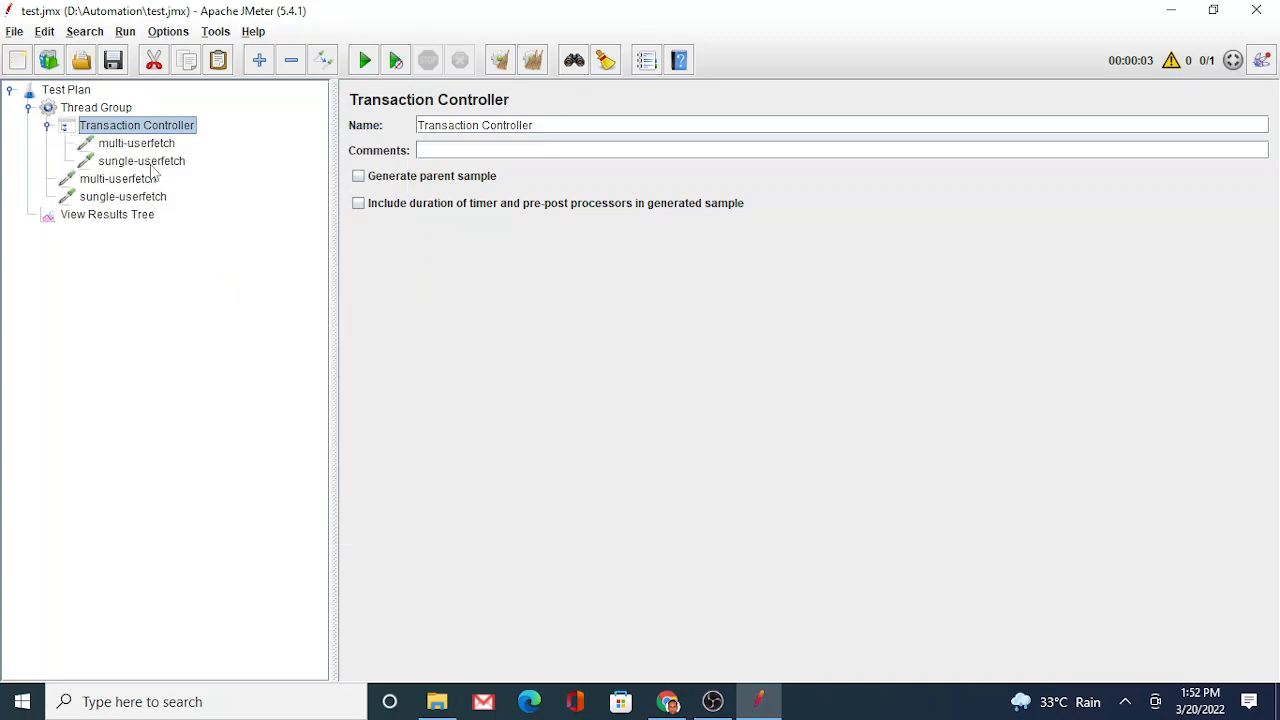
pyautogui.moveTo(140, 178)
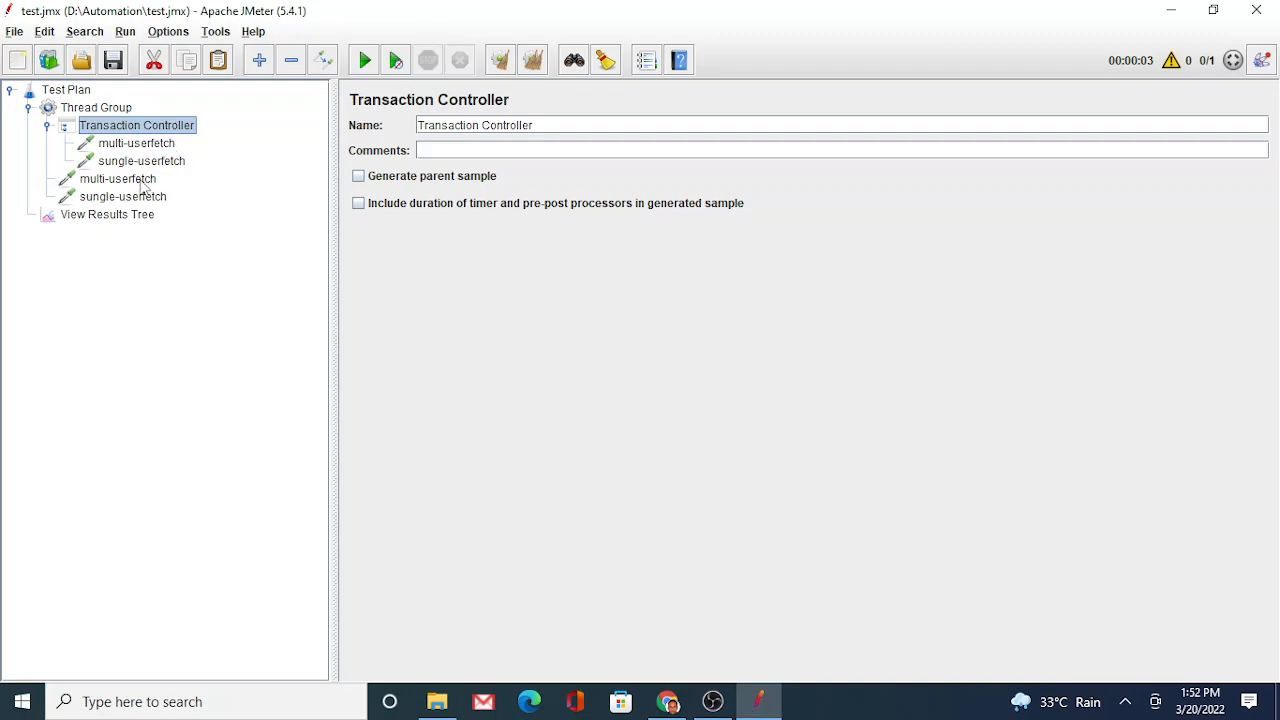
# Review the outer copies of multi-userfetch and sungle-userfetch still under the Thread Group
pyautogui.click(118, 178)
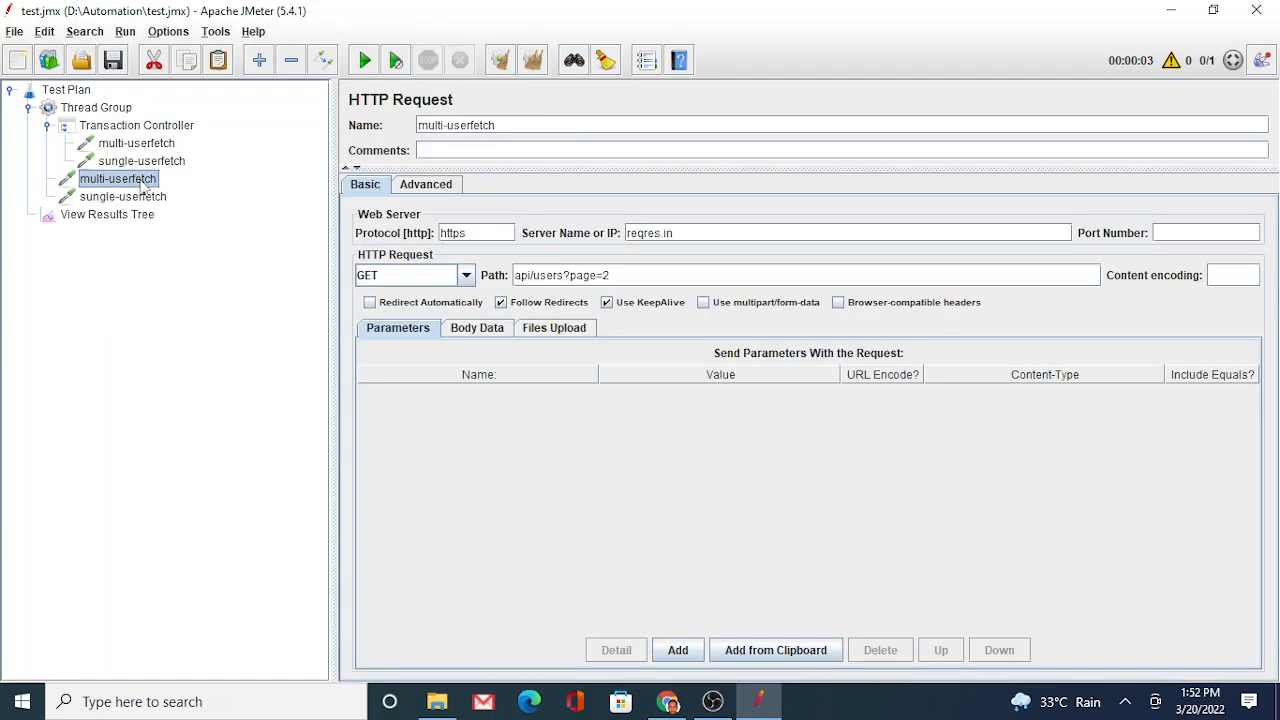
pyautogui.click(124, 196)
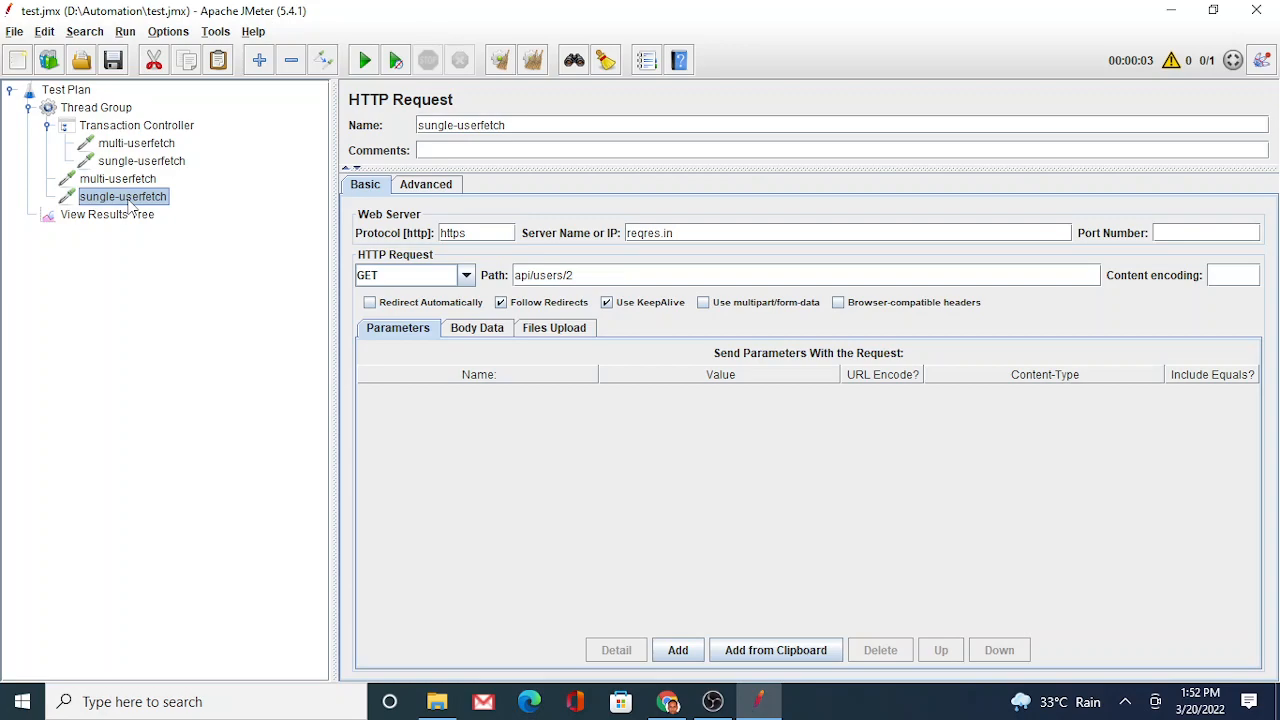
pyautogui.click(116, 178)
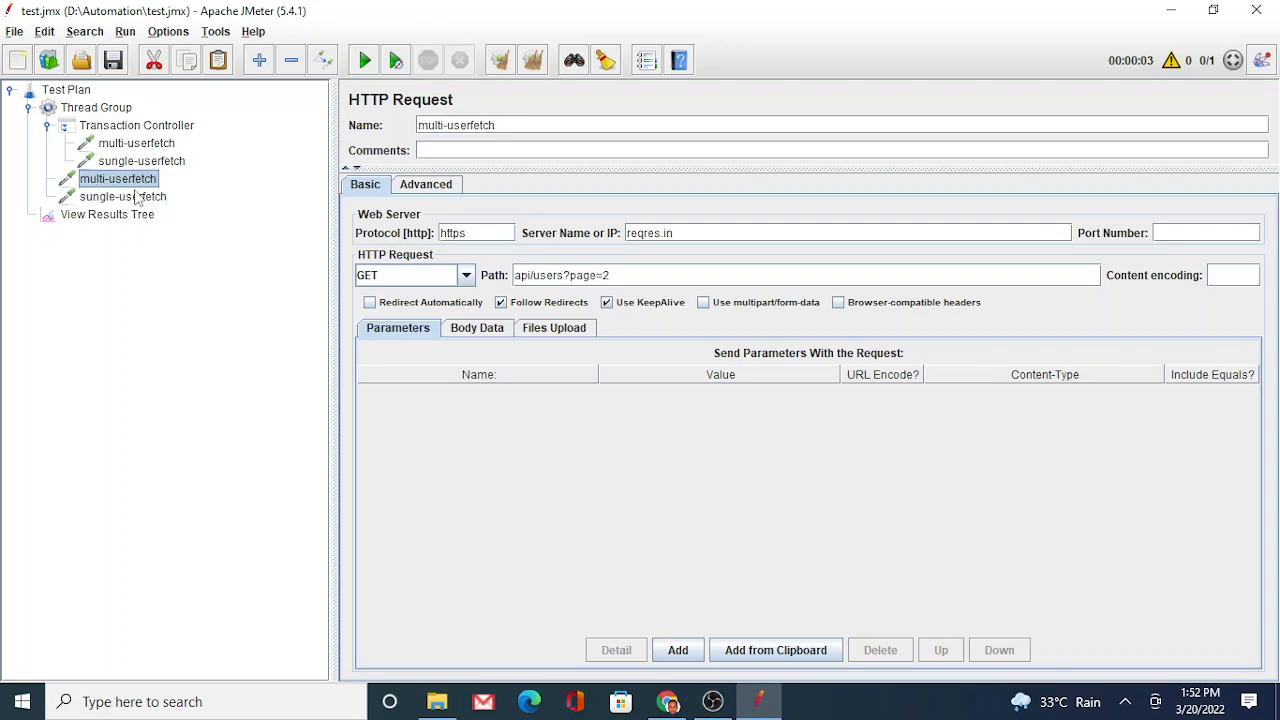
# Remove the duplicate requests under the Thread Group, leaving only the Transaction Controller's two
pyautogui.rightClick(108, 196)
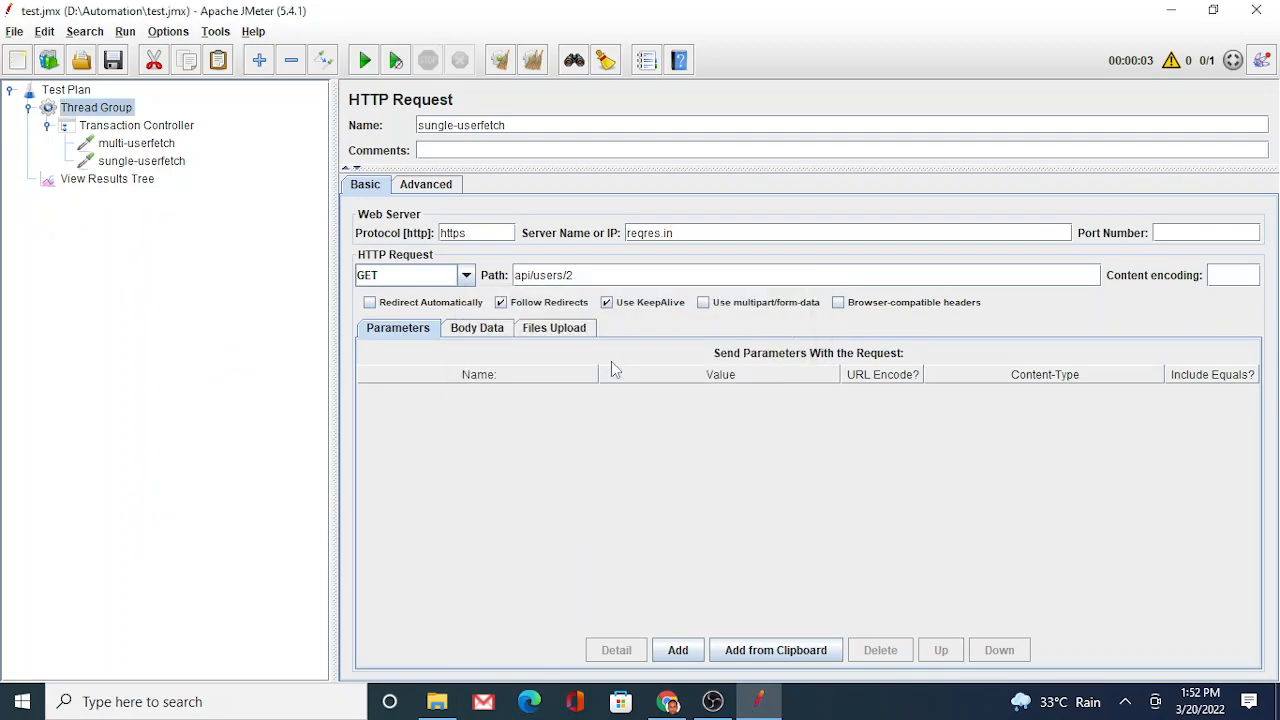
pyautogui.click(88, 108)
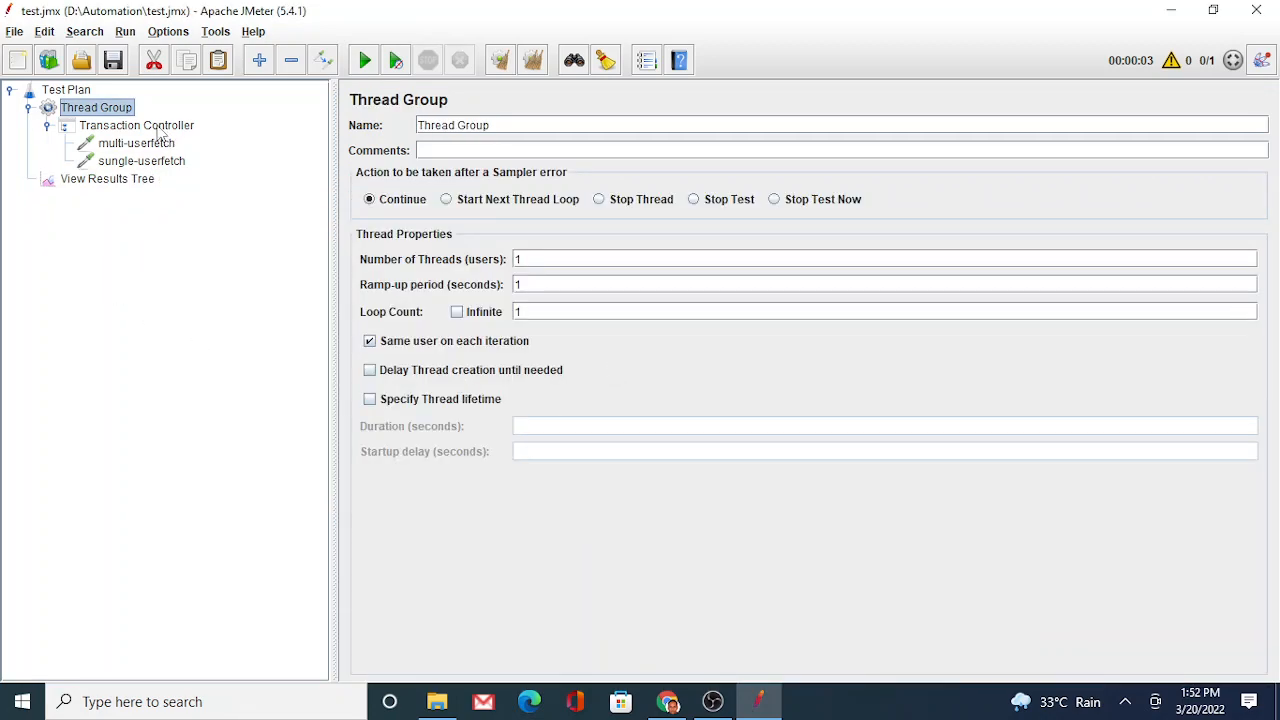
pyautogui.click(136, 124)
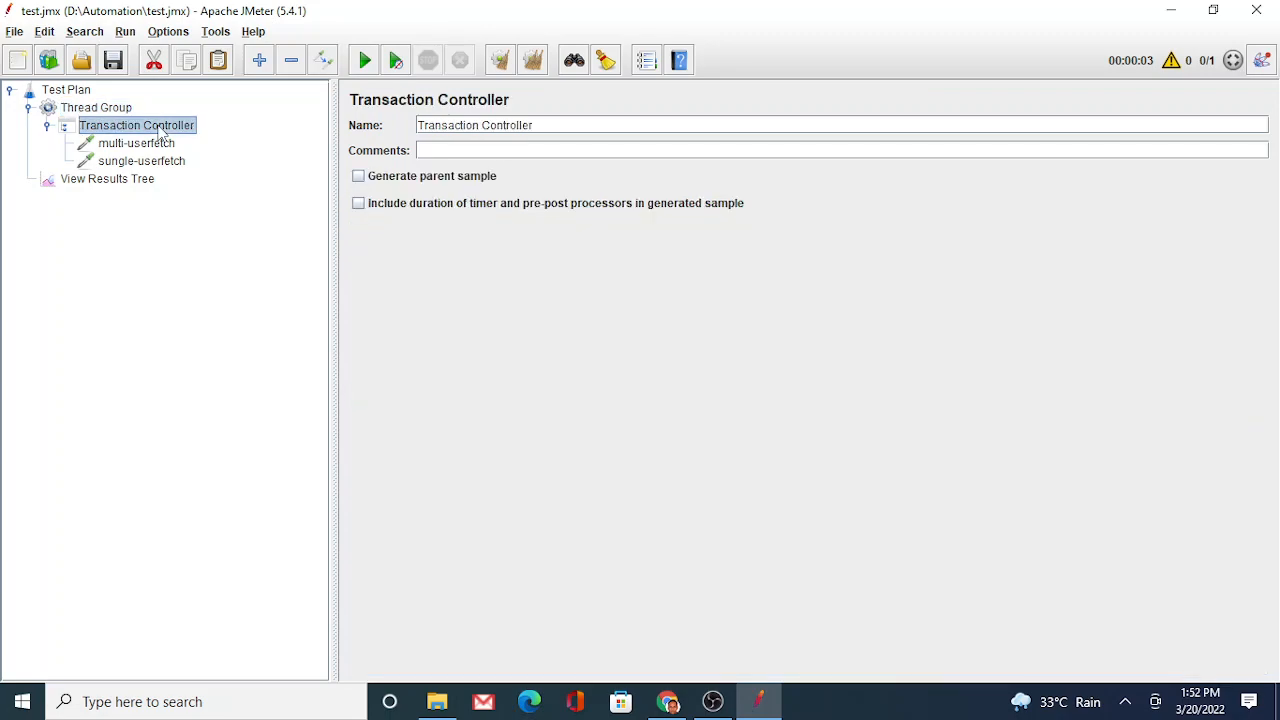
pyautogui.moveTo(572, 336)
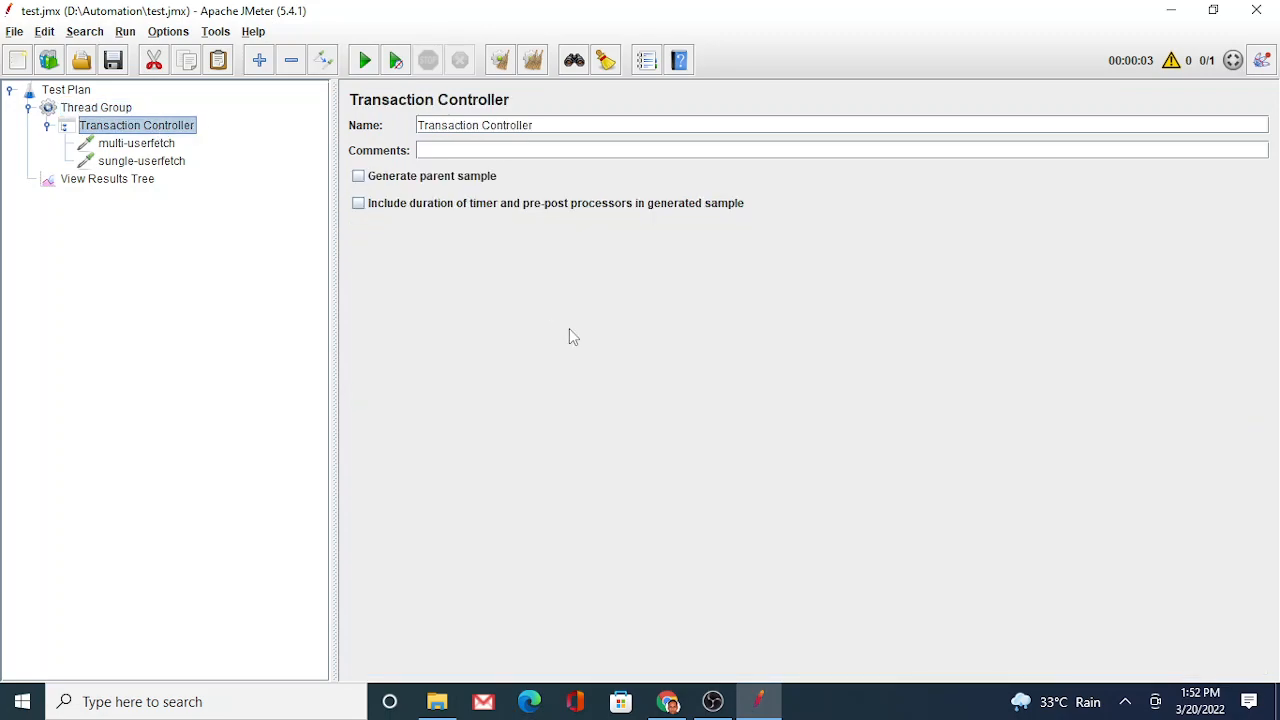
pyautogui.moveTo(504, 202)
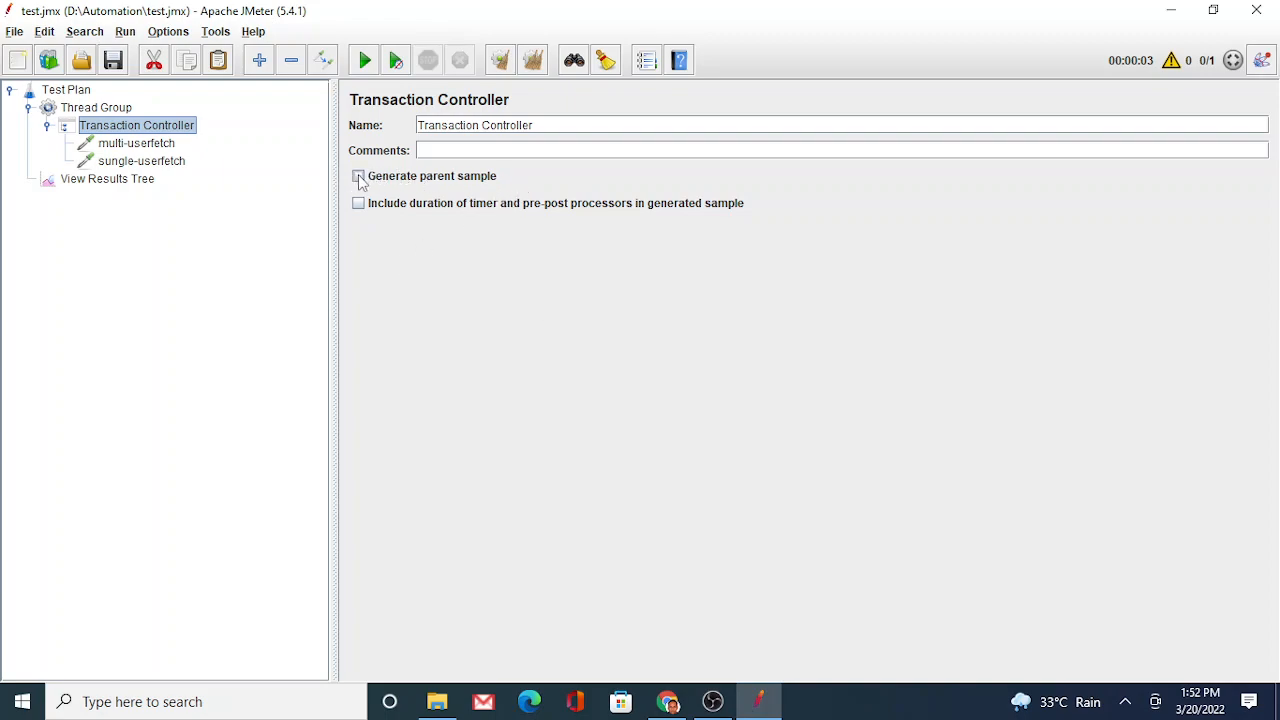
# Enable 'Generate parent sample' and rename the Transaction Controller to Transaction1
pyautogui.click(356, 176)
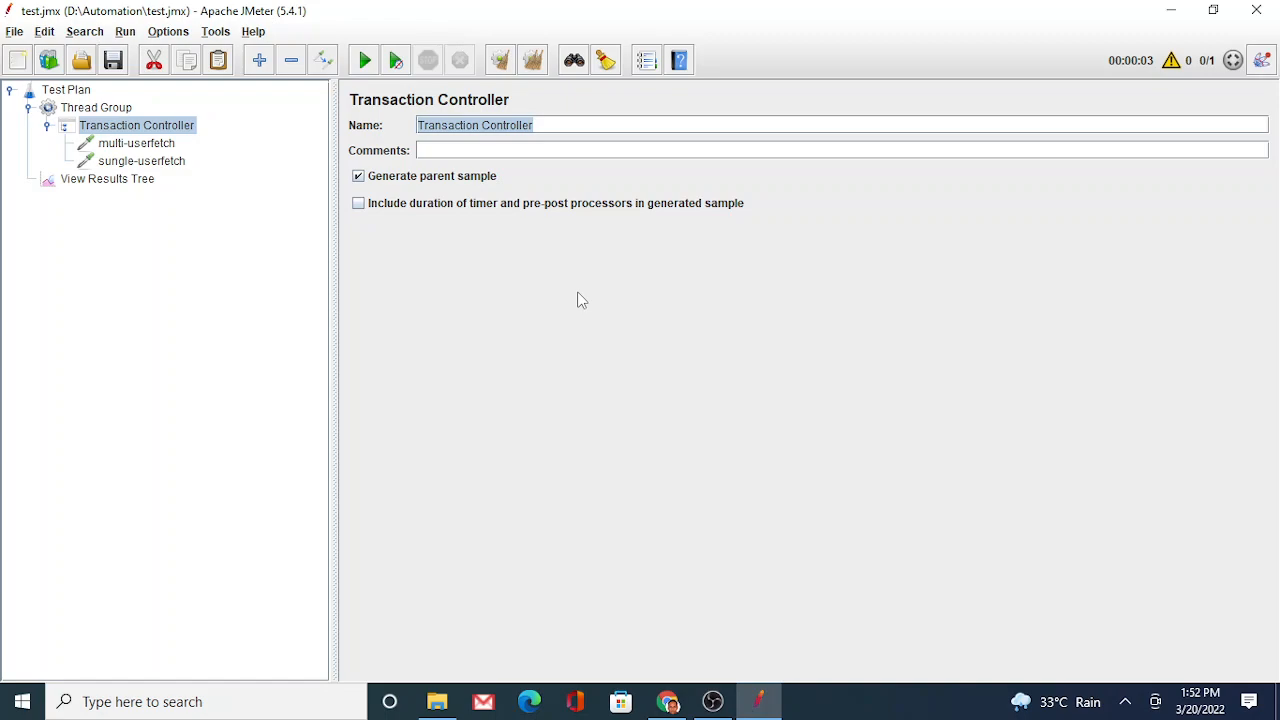
pyautogui.write('Transac')
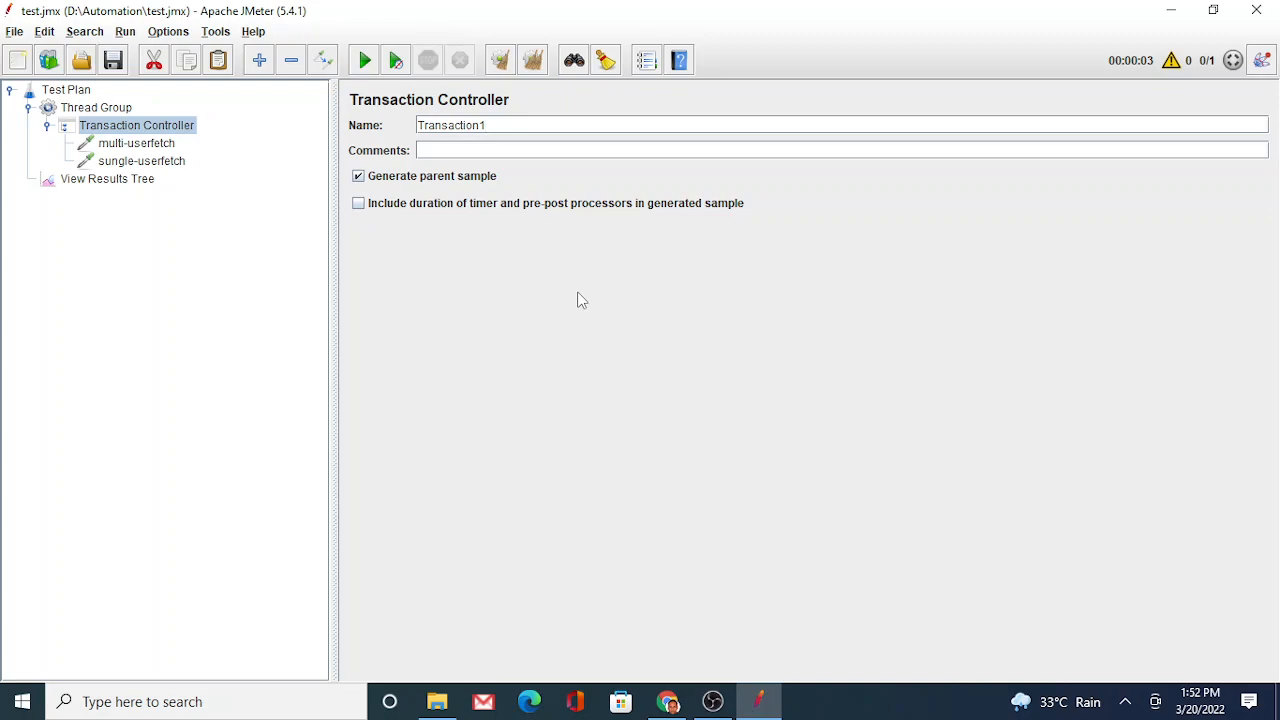
# After checking Transaction1's two requests, add a Constant Throughput Timer to the Thread Group
pyautogui.click(136, 144)
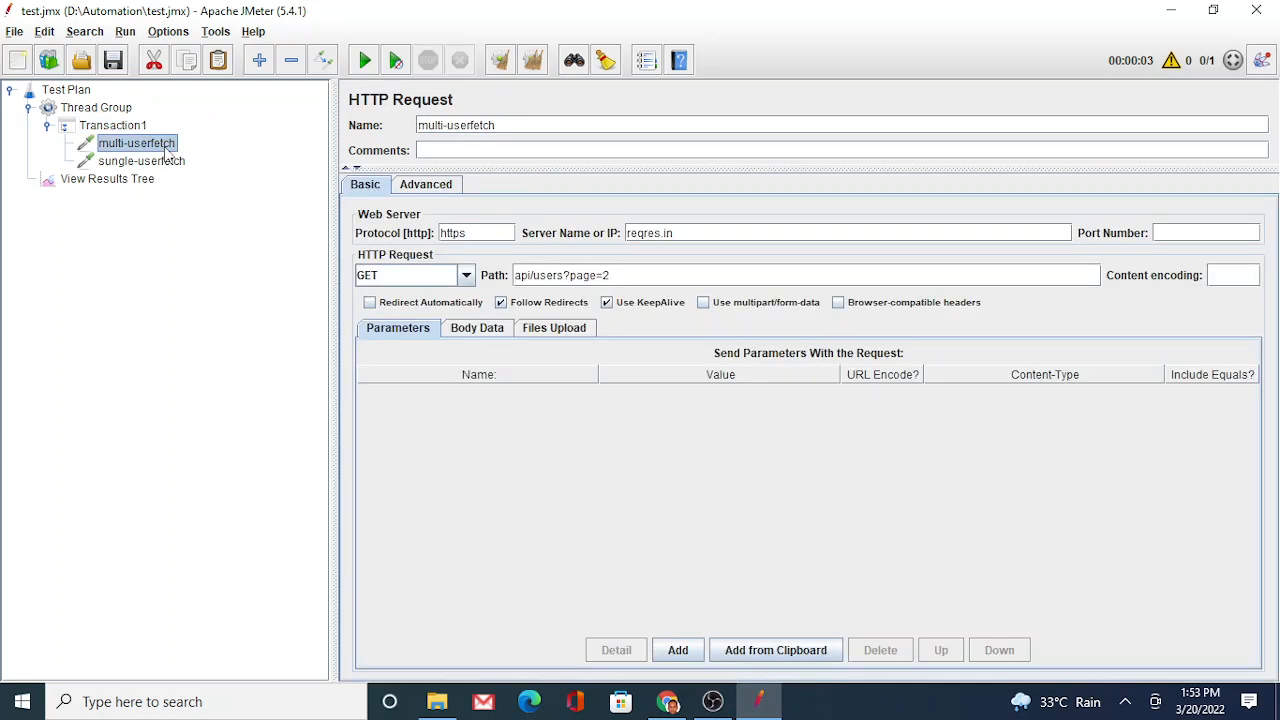
pyautogui.click(140, 160)
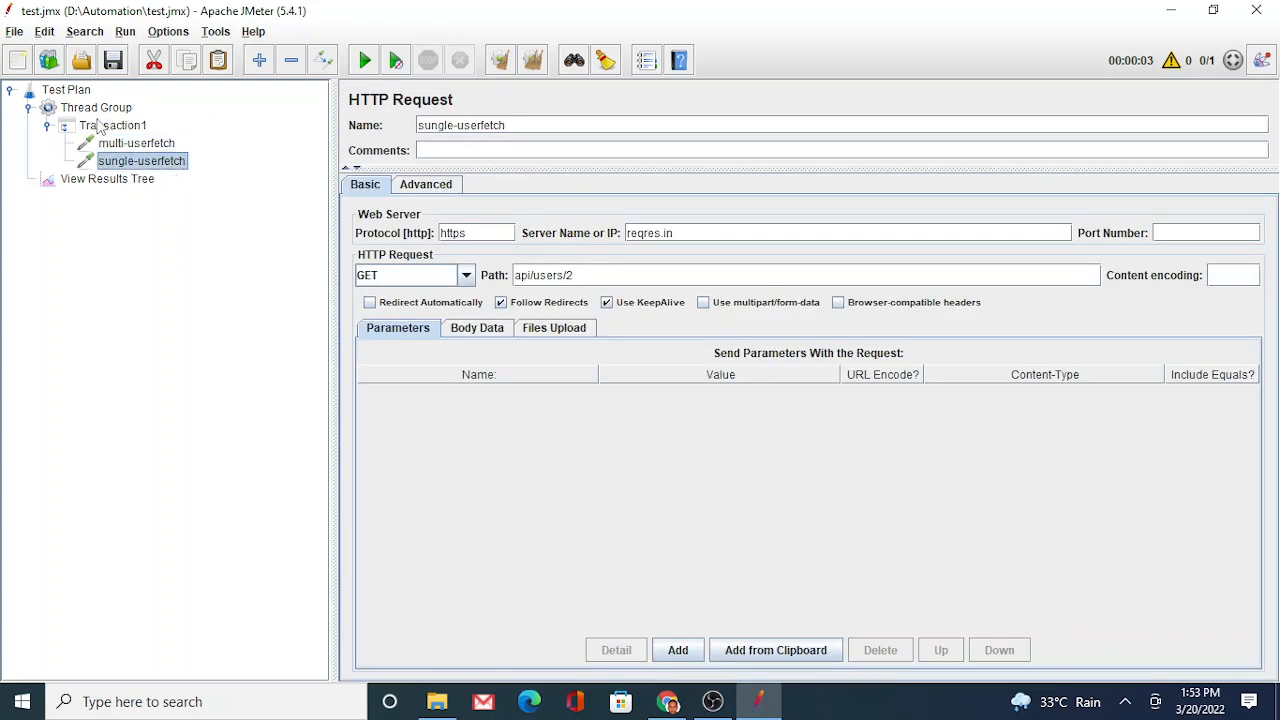
pyautogui.click(96, 108)
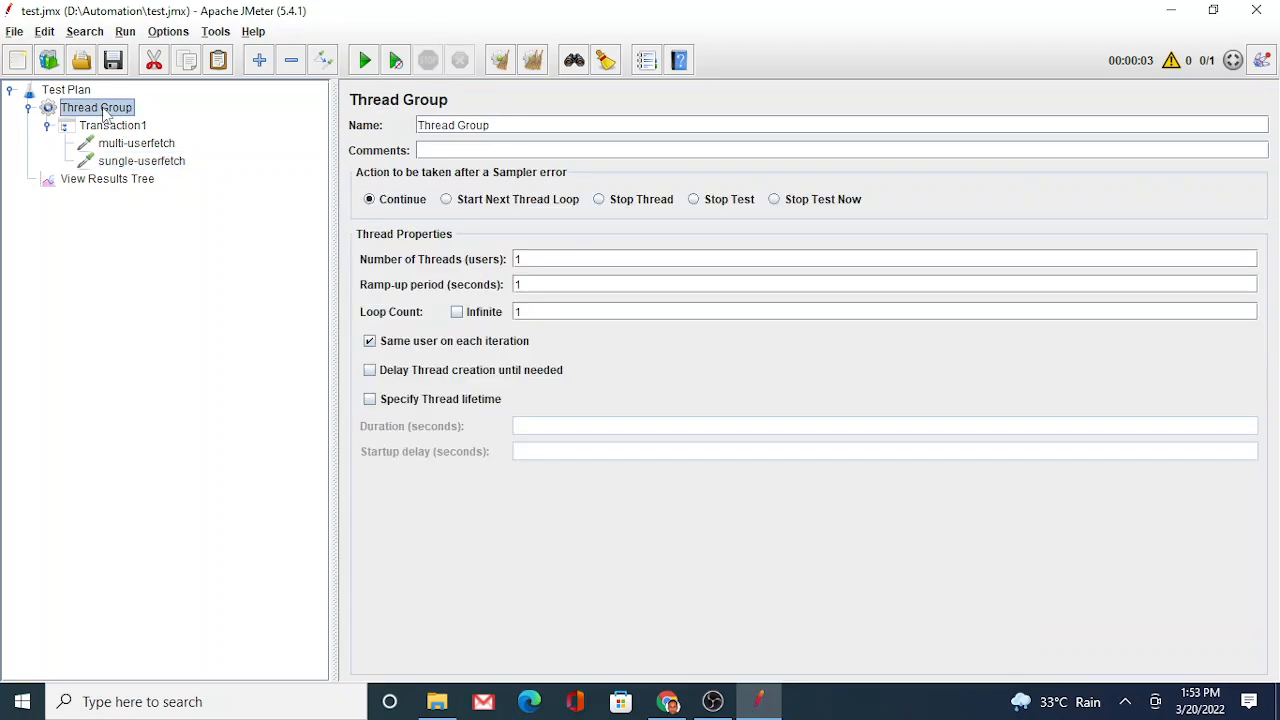
pyautogui.rightClick(96, 108)
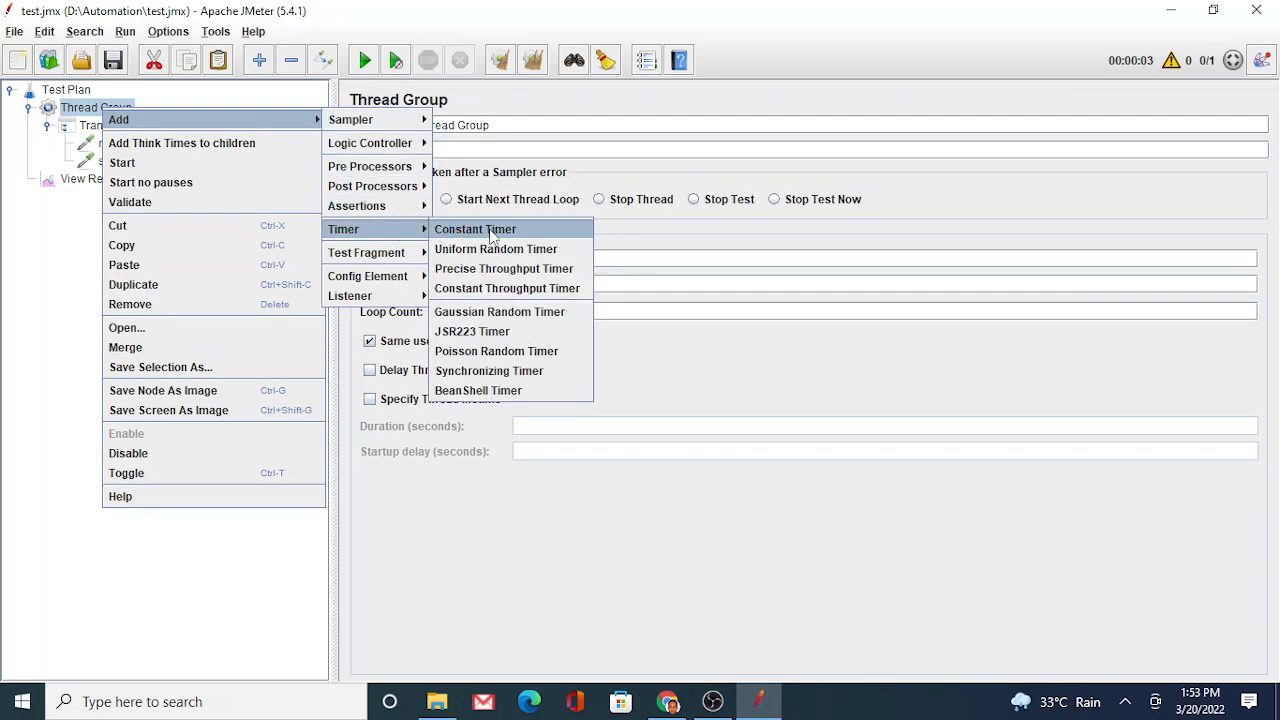
pyautogui.moveTo(508, 288)
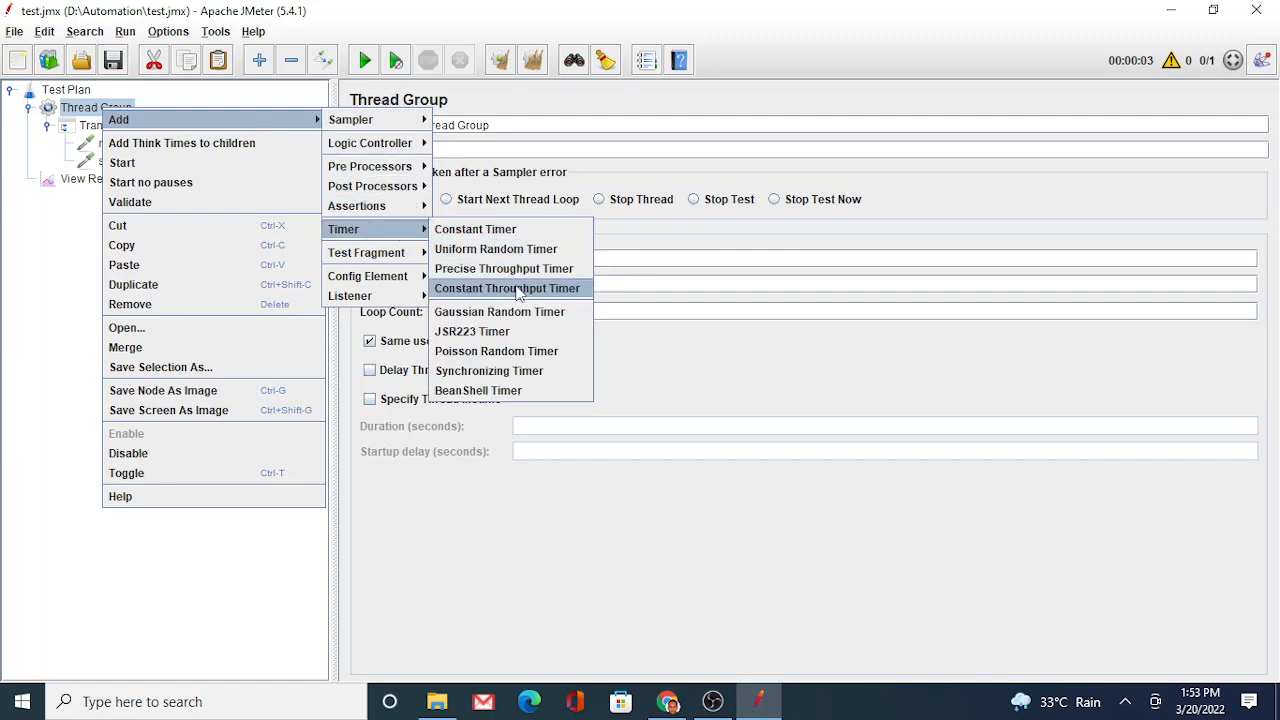
pyautogui.click(508, 288)
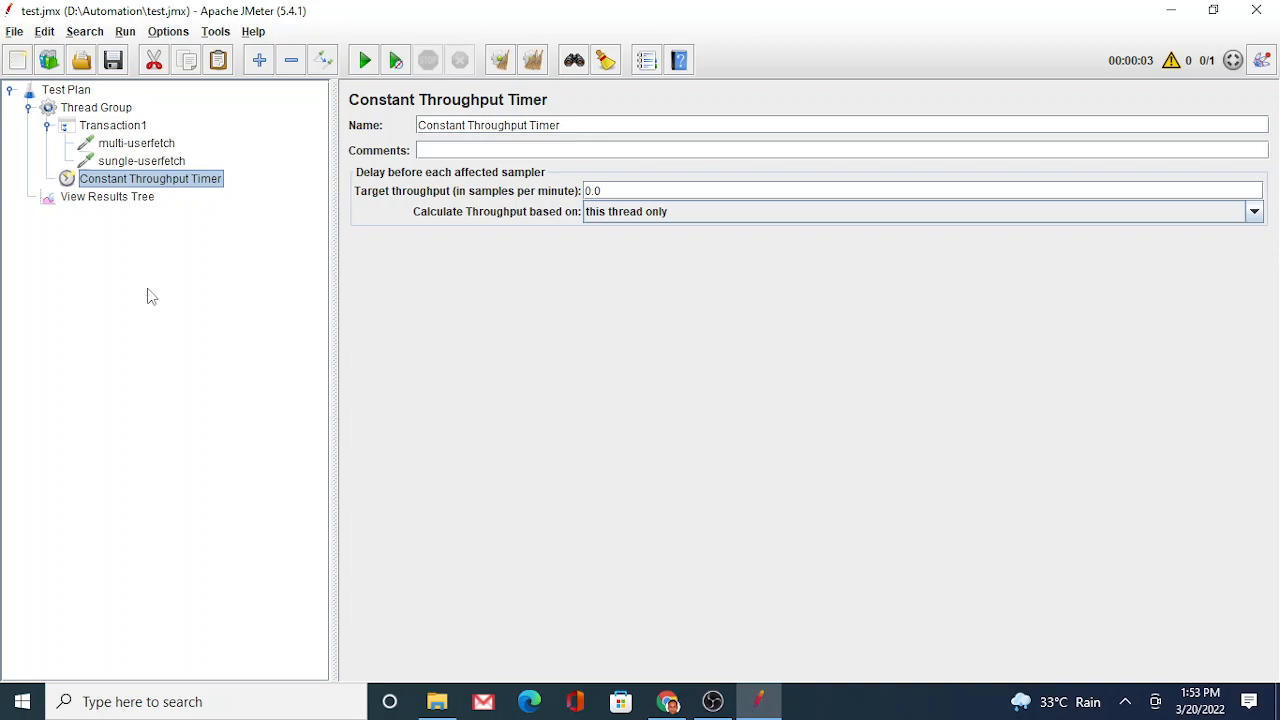
pyautogui.moveTo(380, 276)
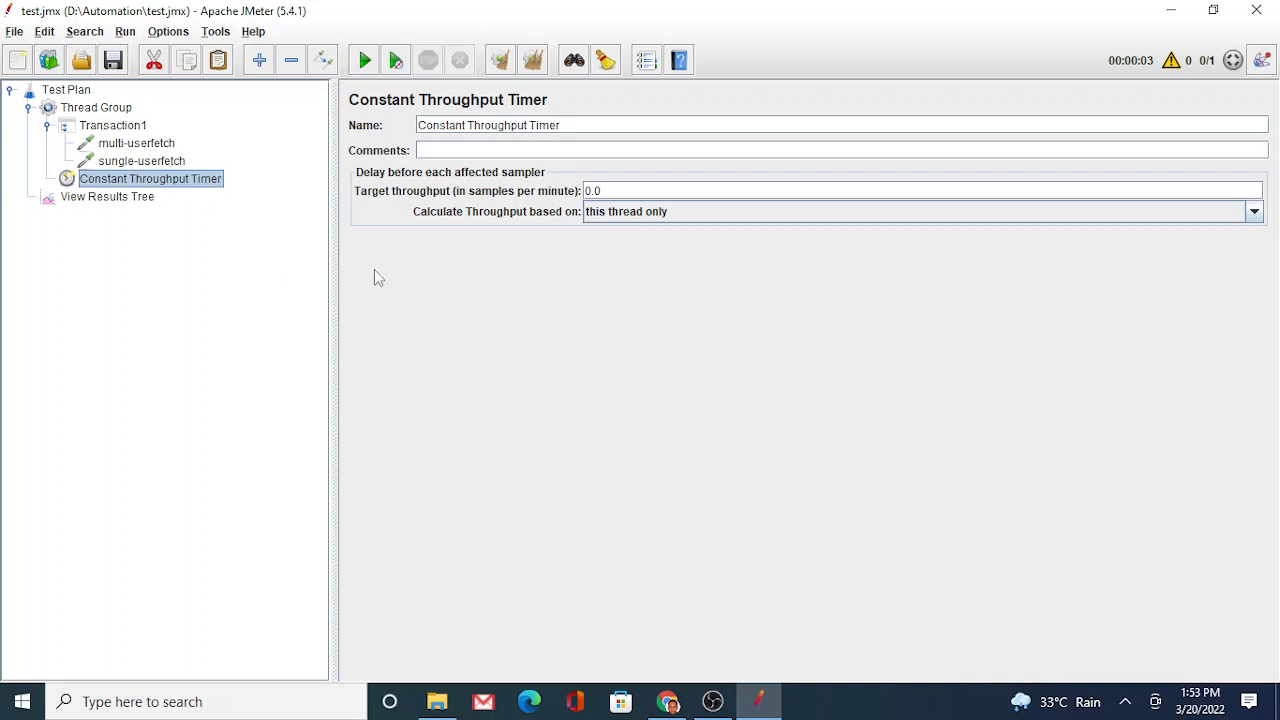
pyautogui.moveTo(552, 400)
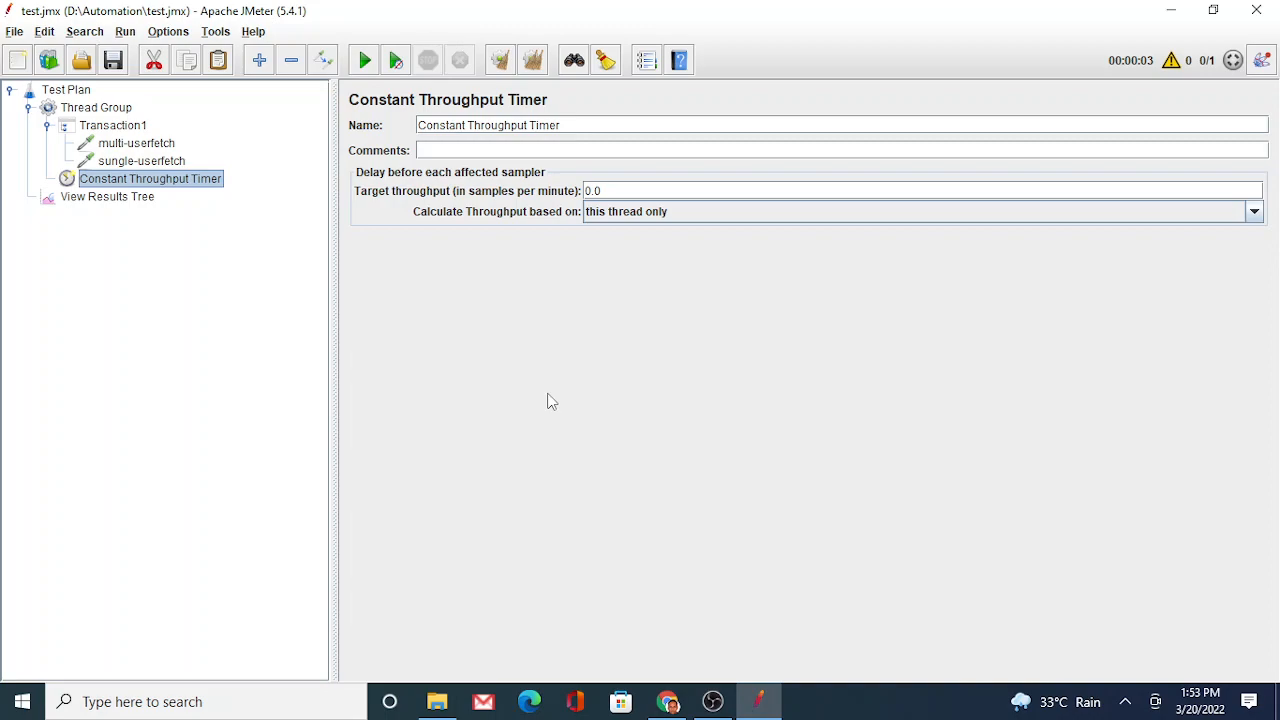
pyautogui.moveTo(638, 252)
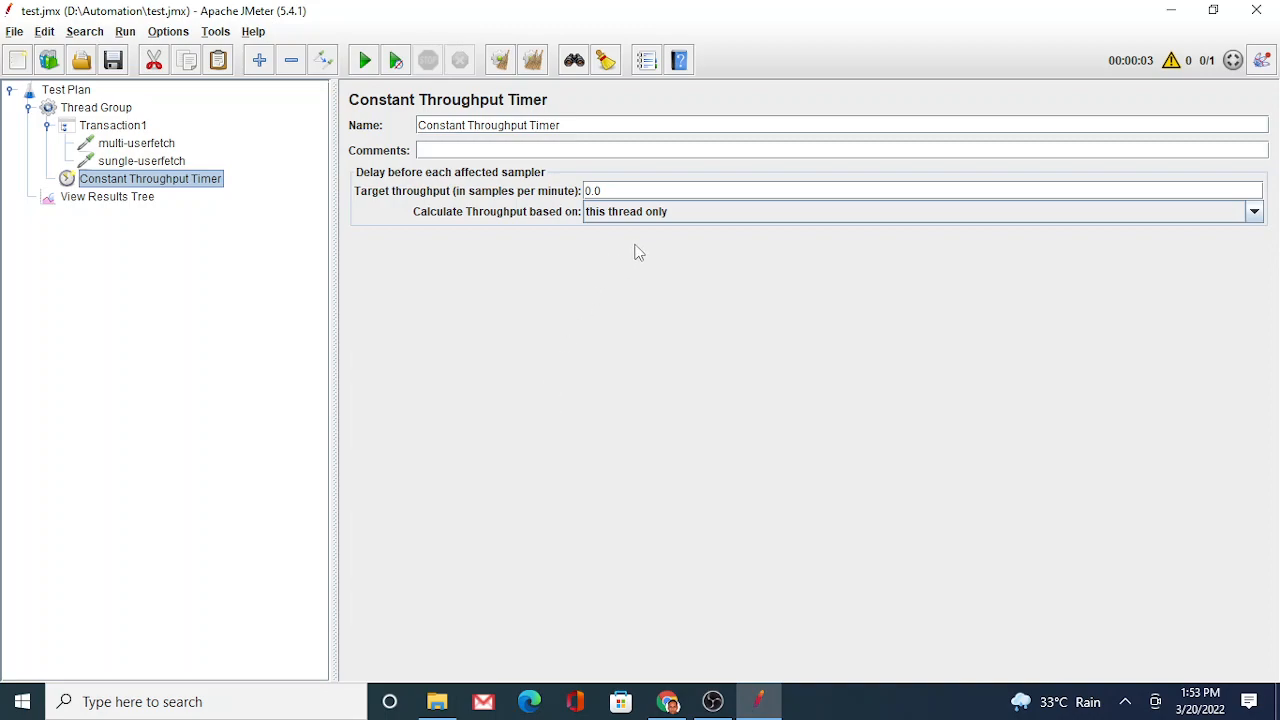
pyautogui.moveTo(492, 200)
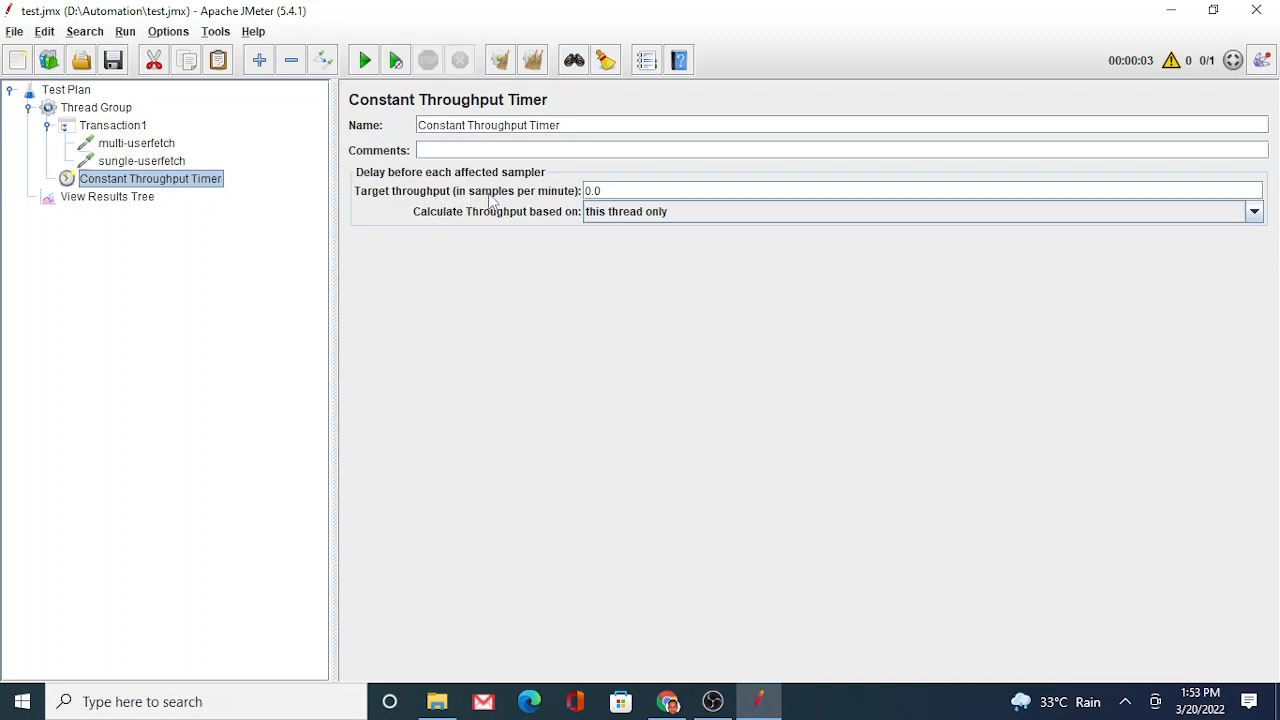
pyautogui.moveTo(422, 198)
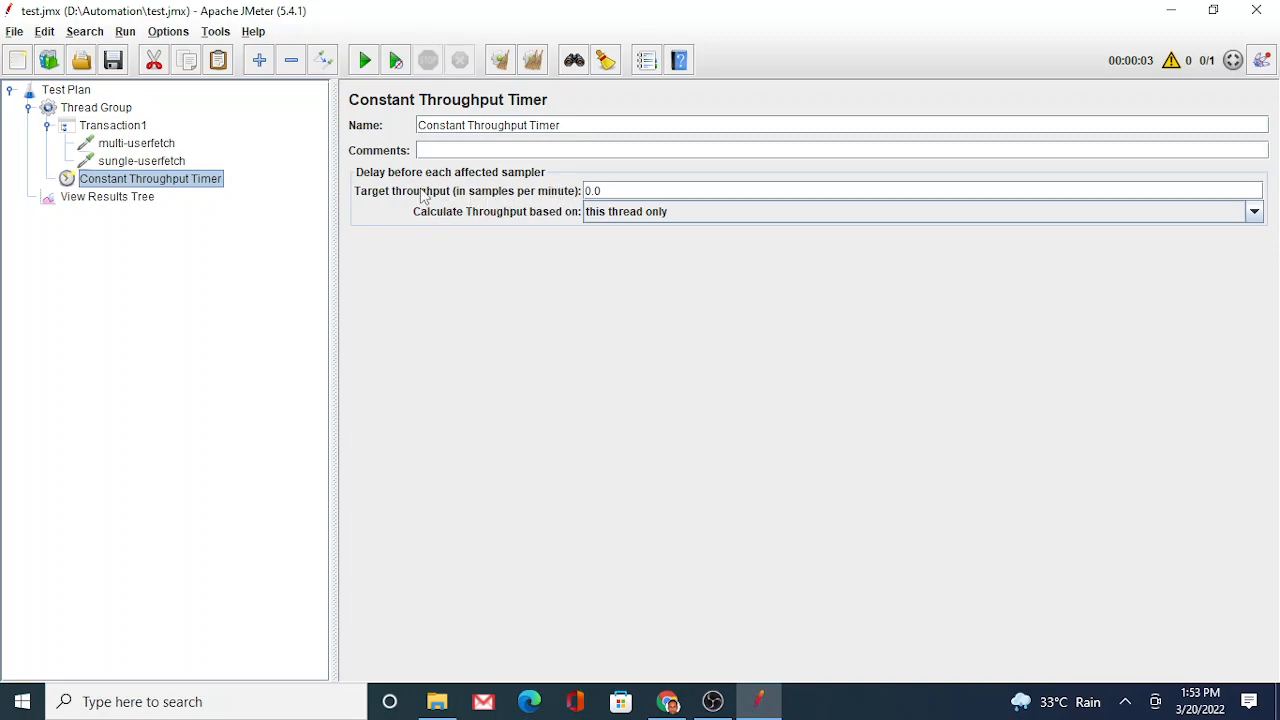
# Return to the Constant Throughput Timer settings, target throughput still 0.0 samples per minute
pyautogui.click(600, 192)
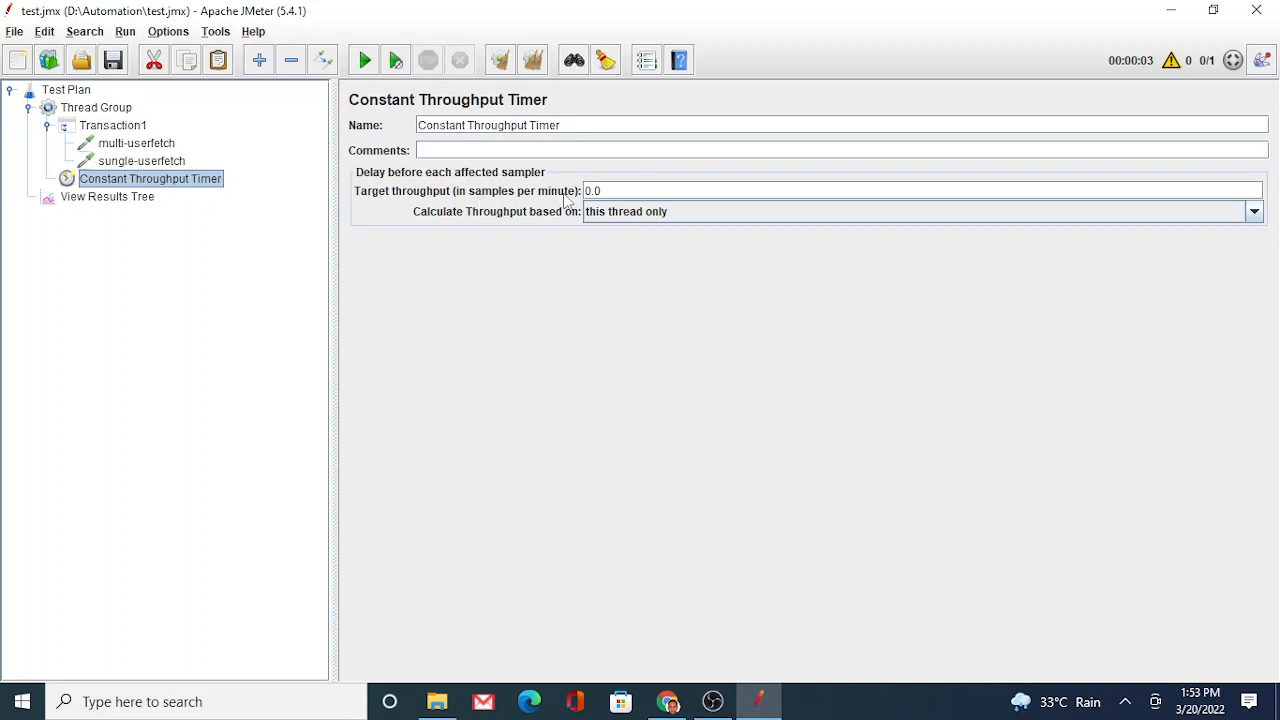
pyautogui.moveTo(178, 144)
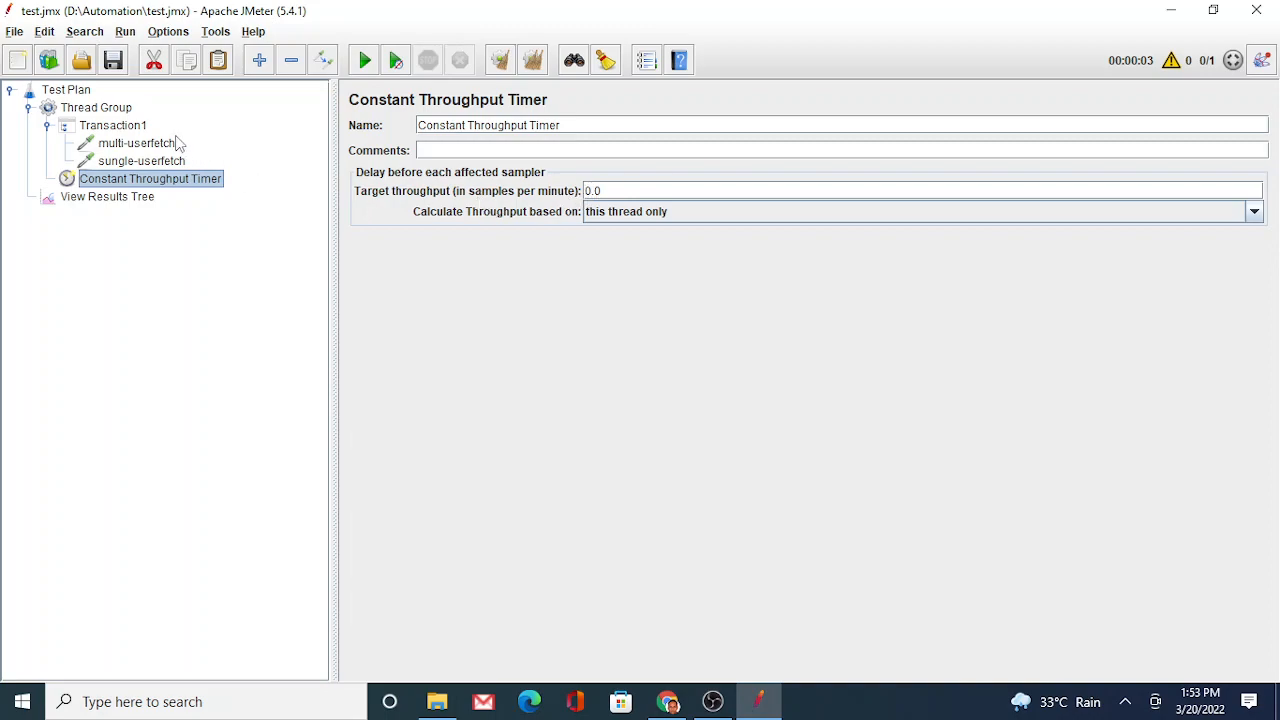
pyautogui.click(136, 144)
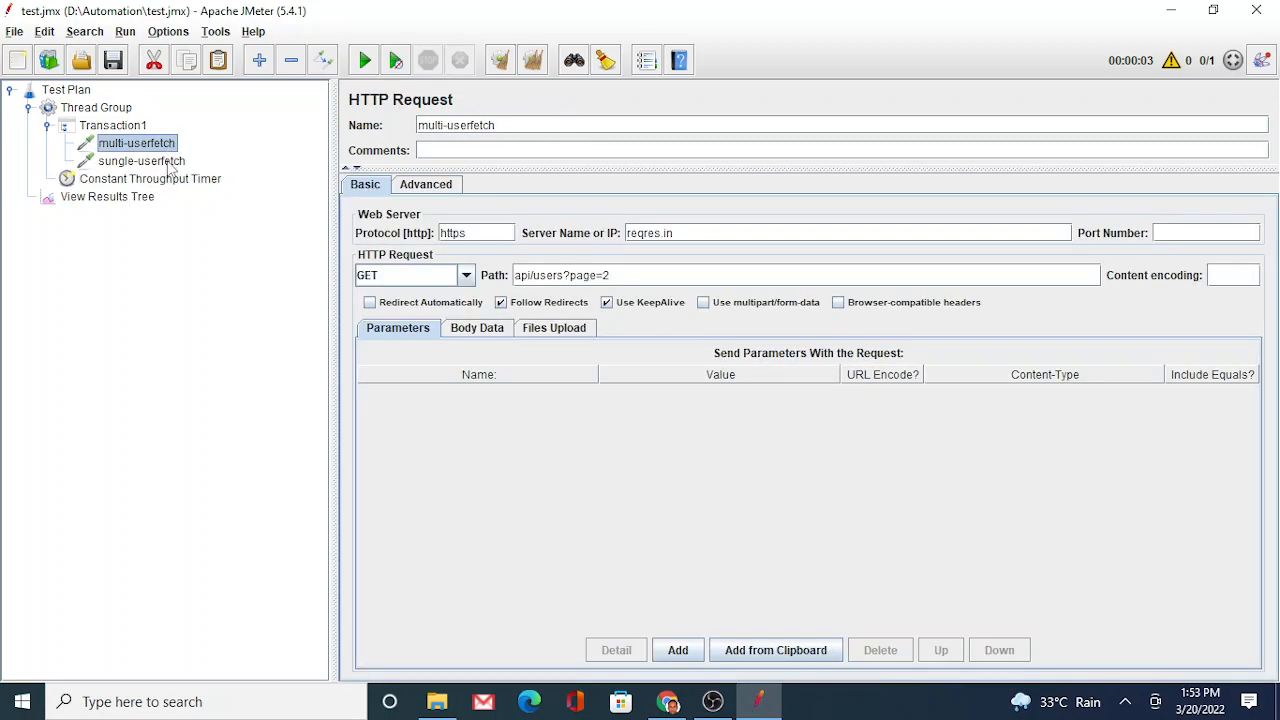
pyautogui.click(150, 178)
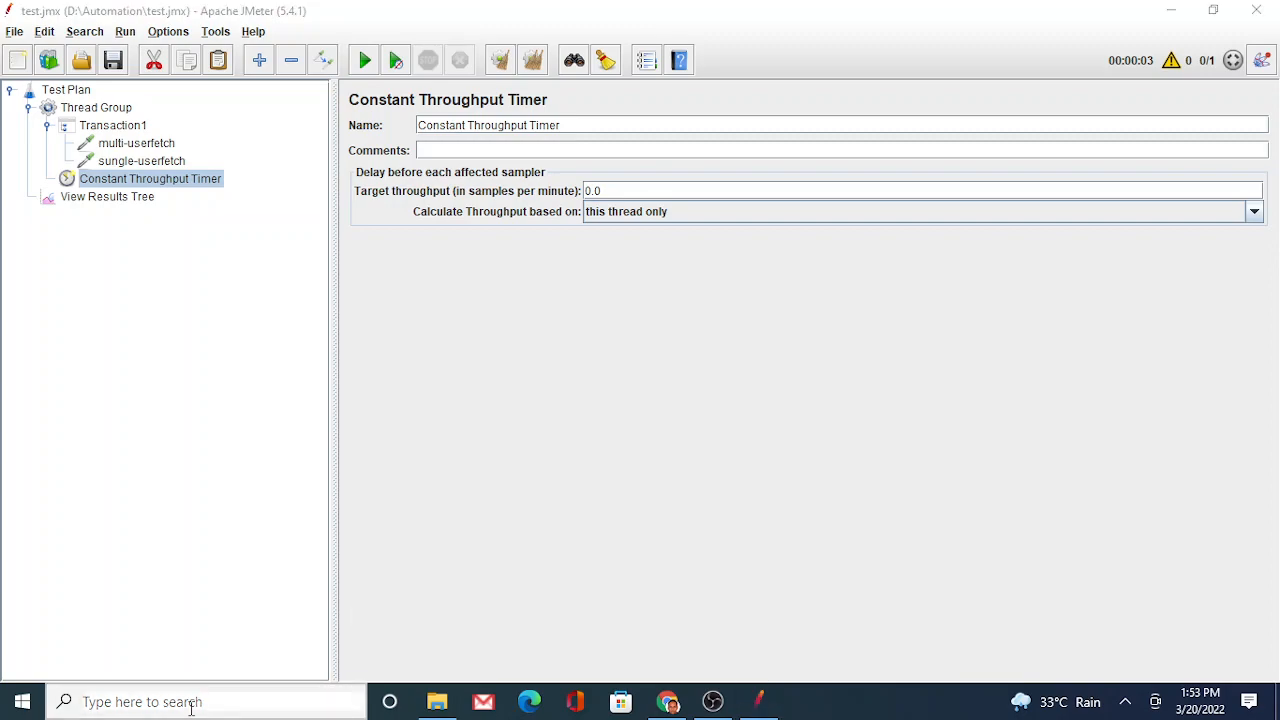
# Note in Notepad that 1 TPS equals 60 TPM, i.e. 120 sample/min for two requests
pyautogui.write('note')
pyautogui.write('1 T')
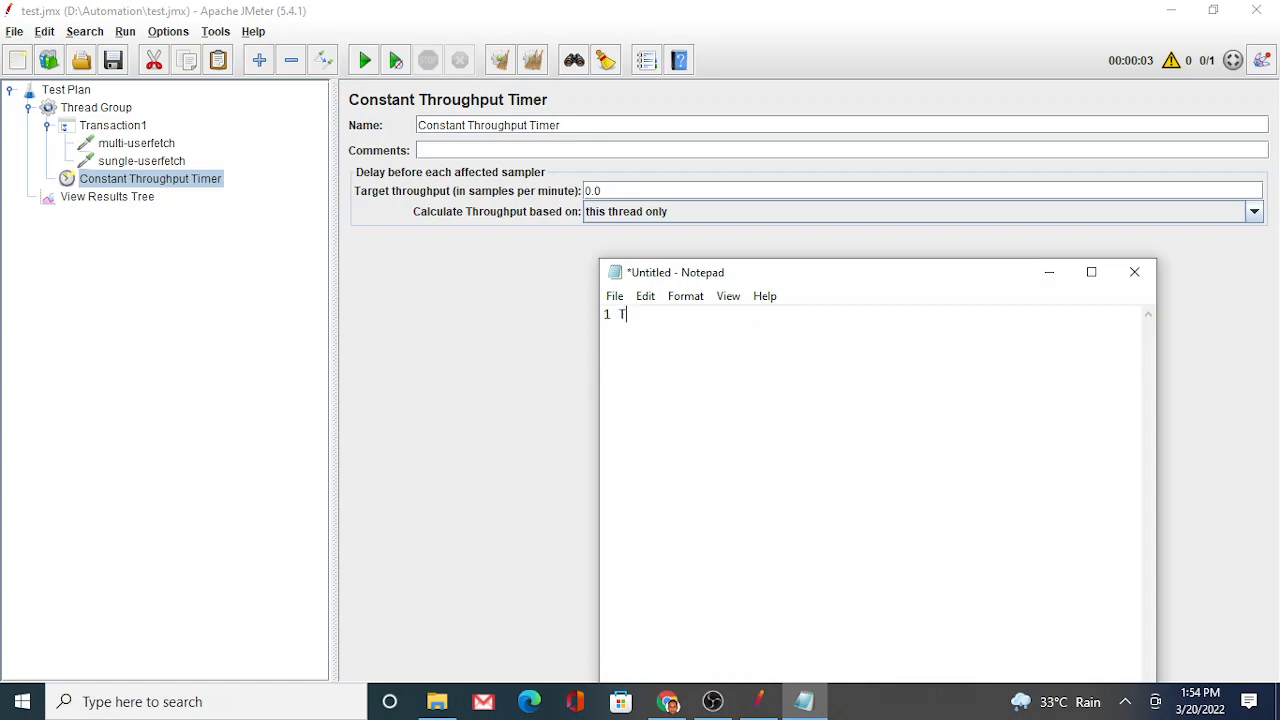
pyautogui.write('PS')
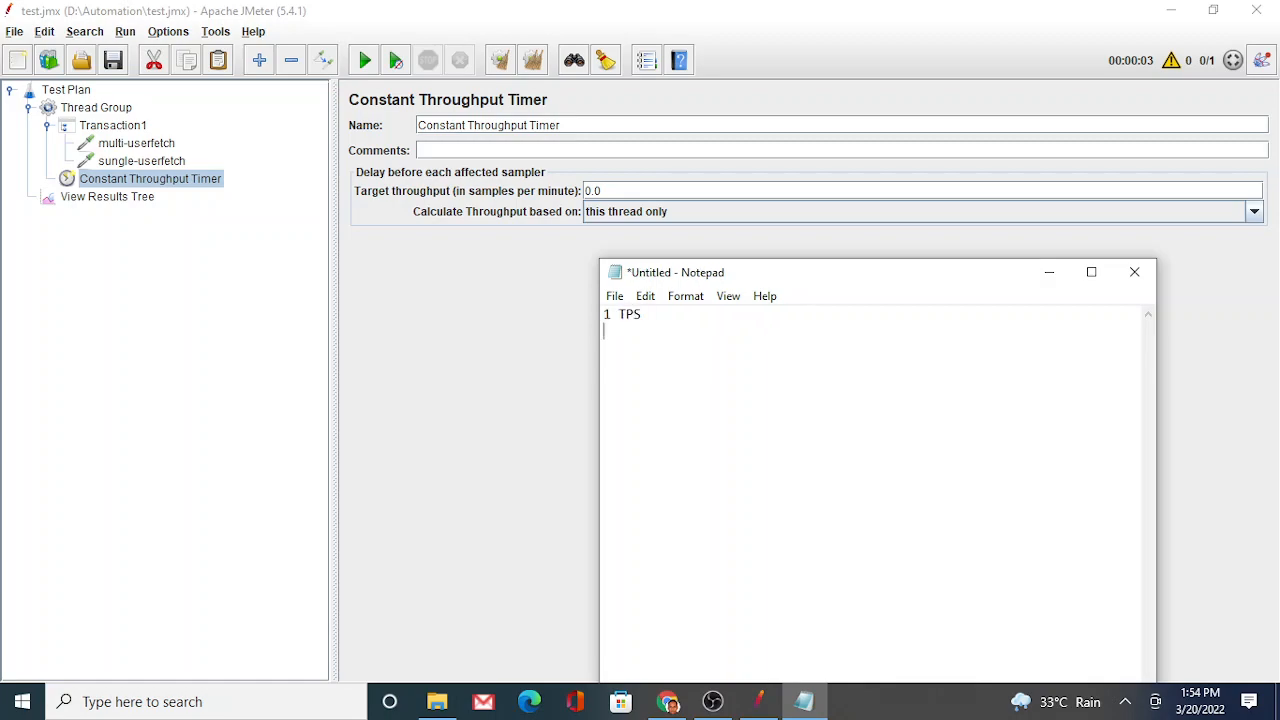
pyautogui.write('60')
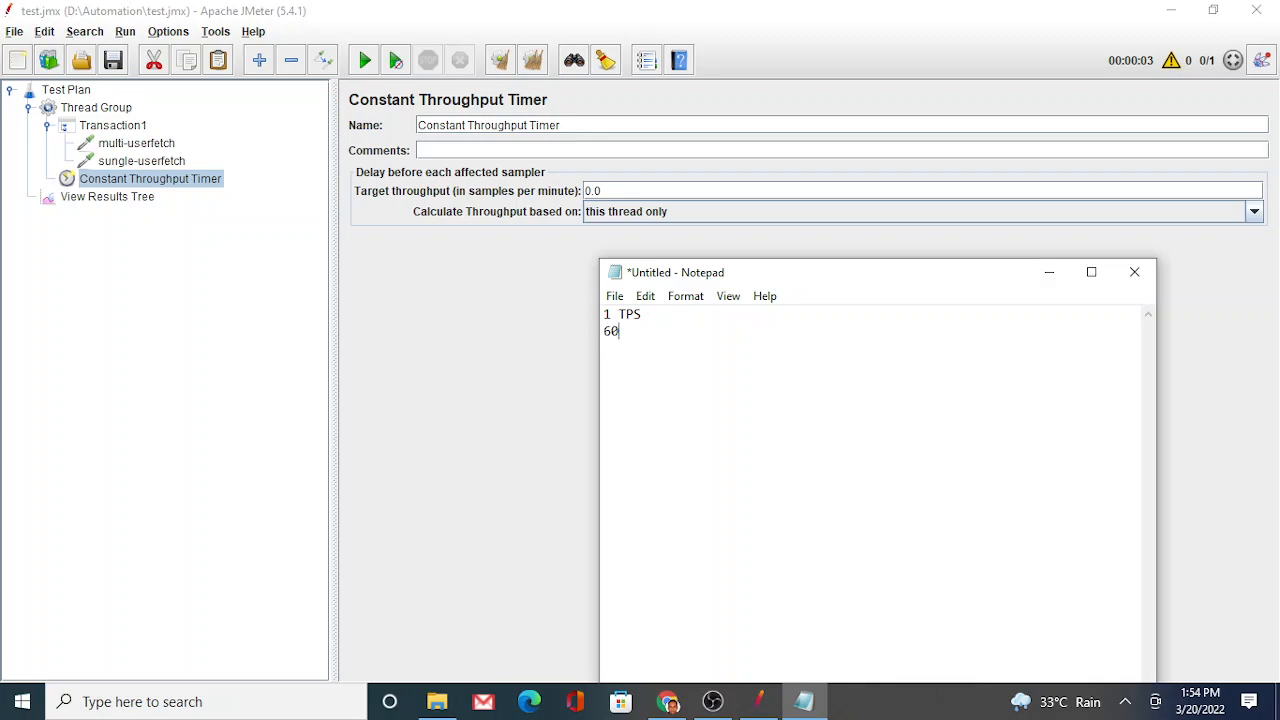
pyautogui.write('TP')
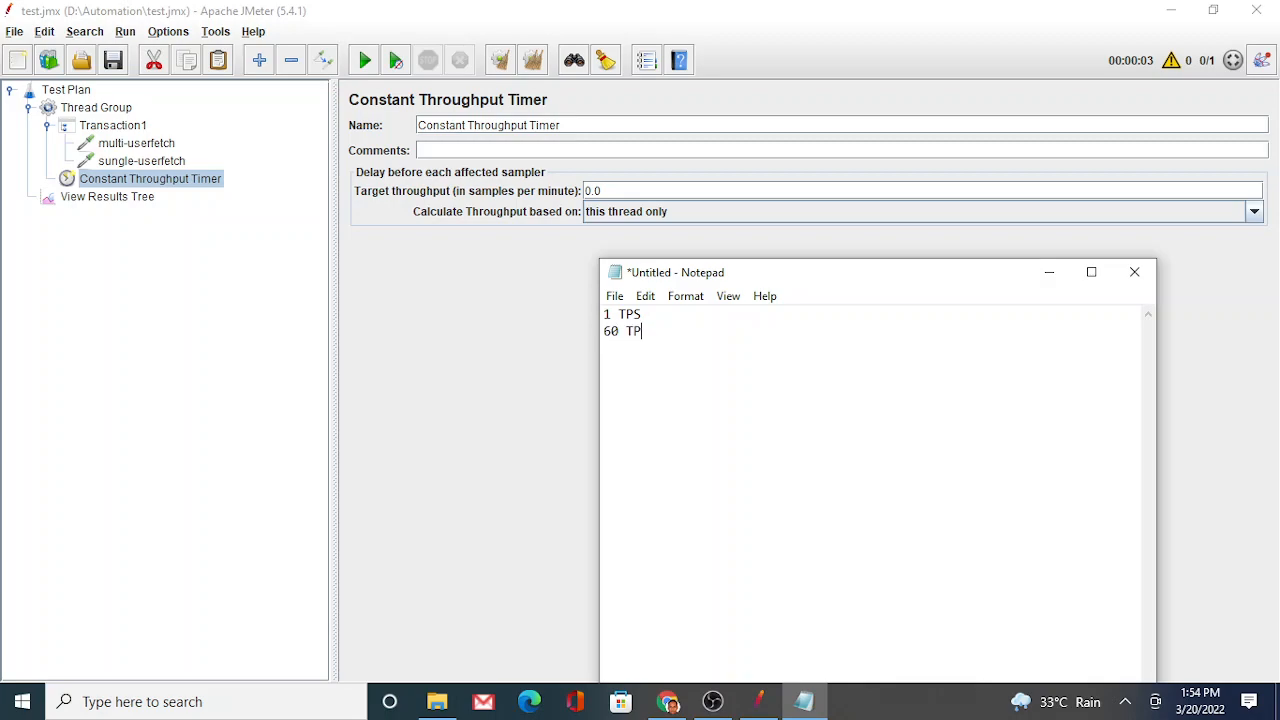
pyautogui.write('M')
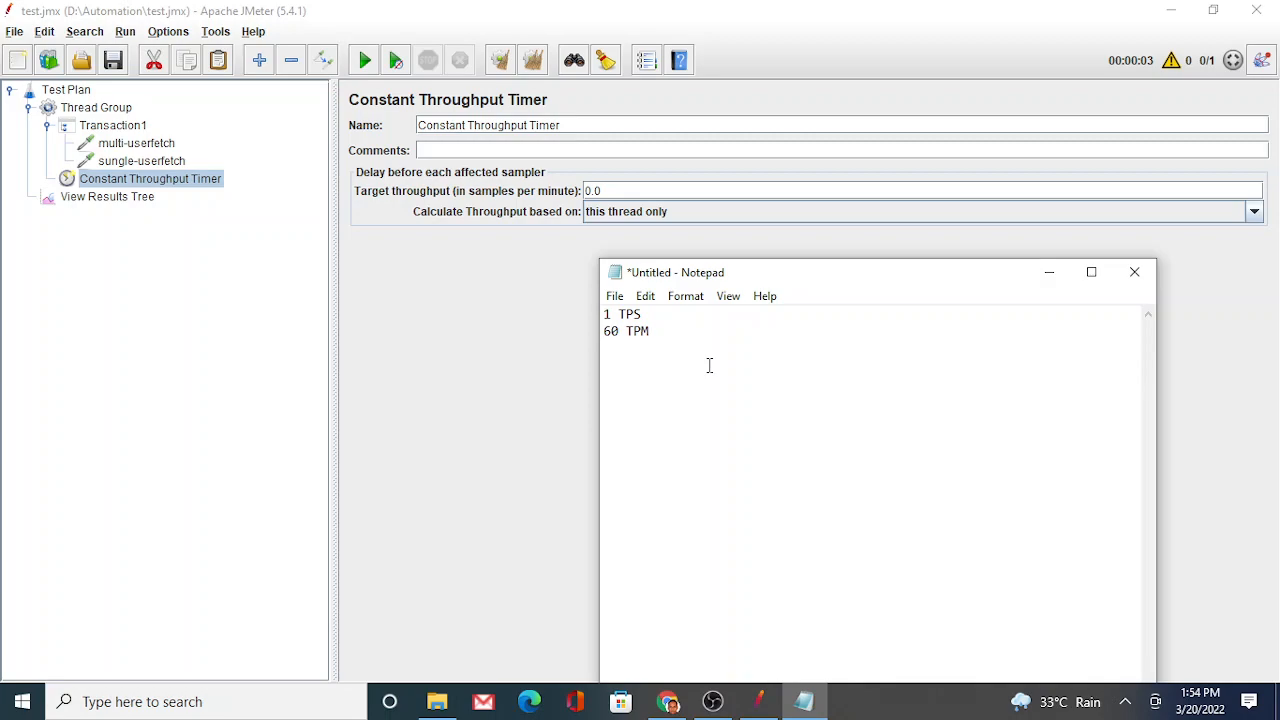
pyautogui.write('12')
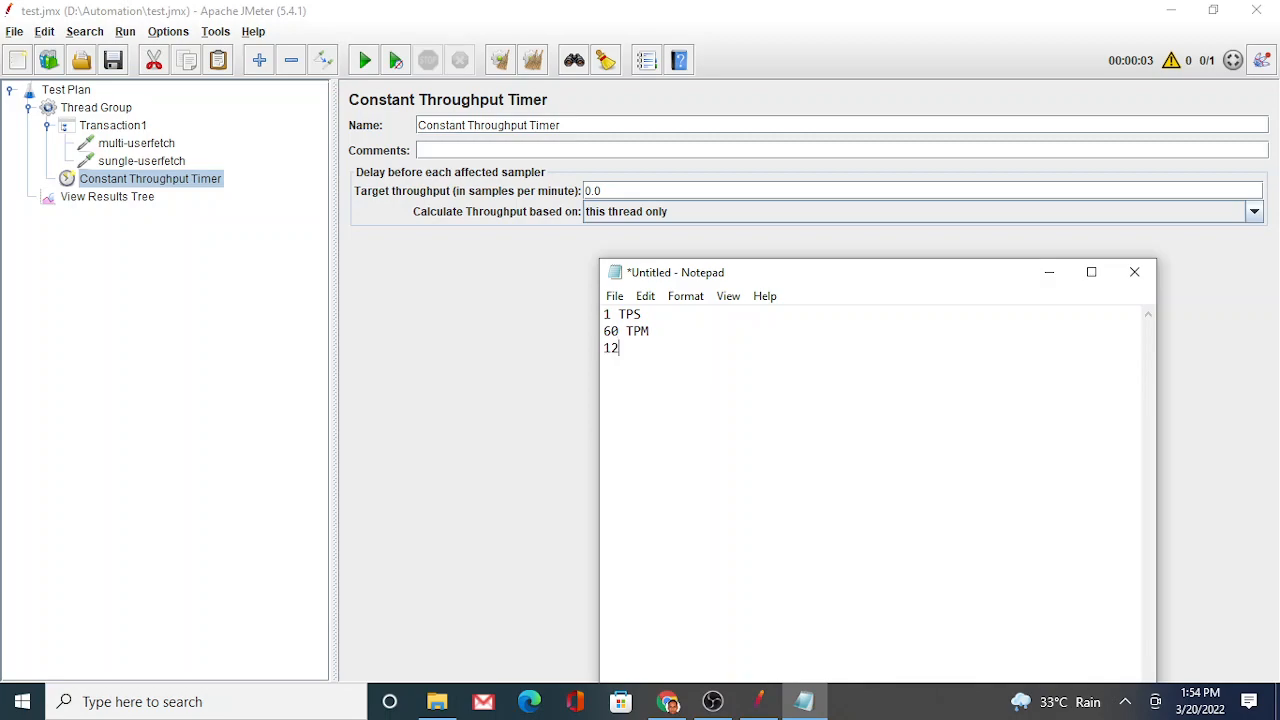
pyautogui.write('0')
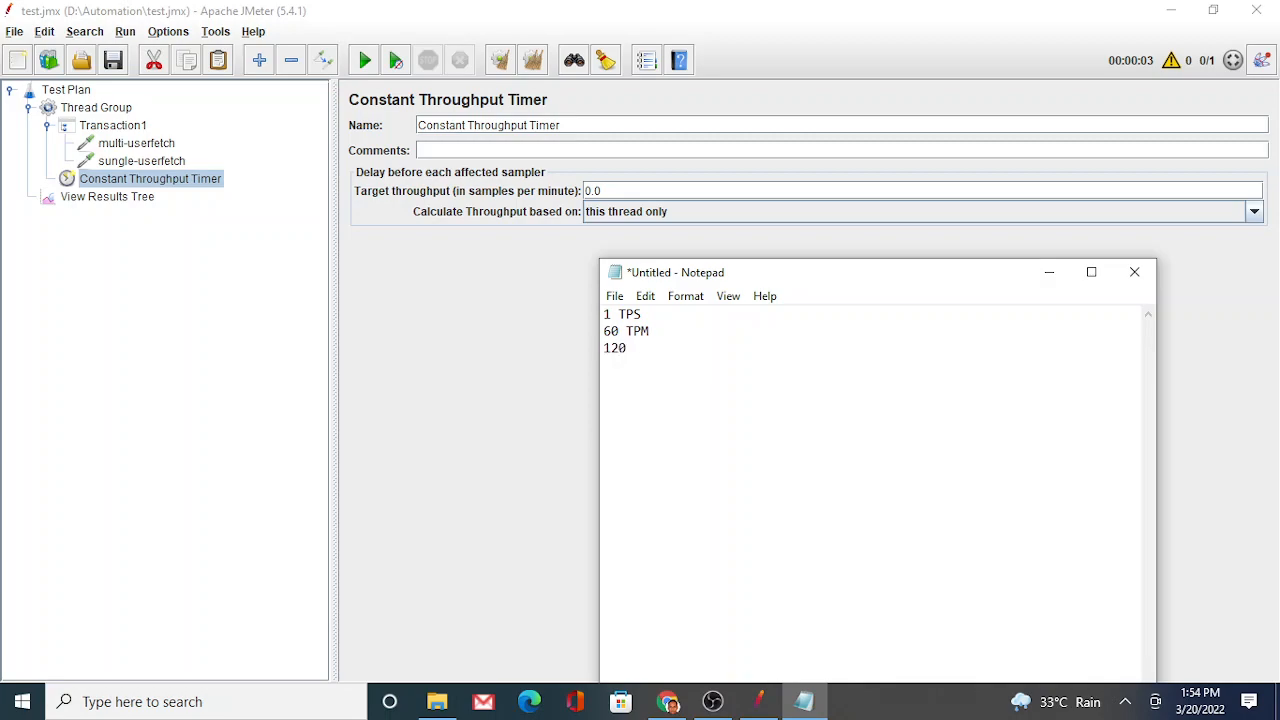
pyautogui.write('sample')
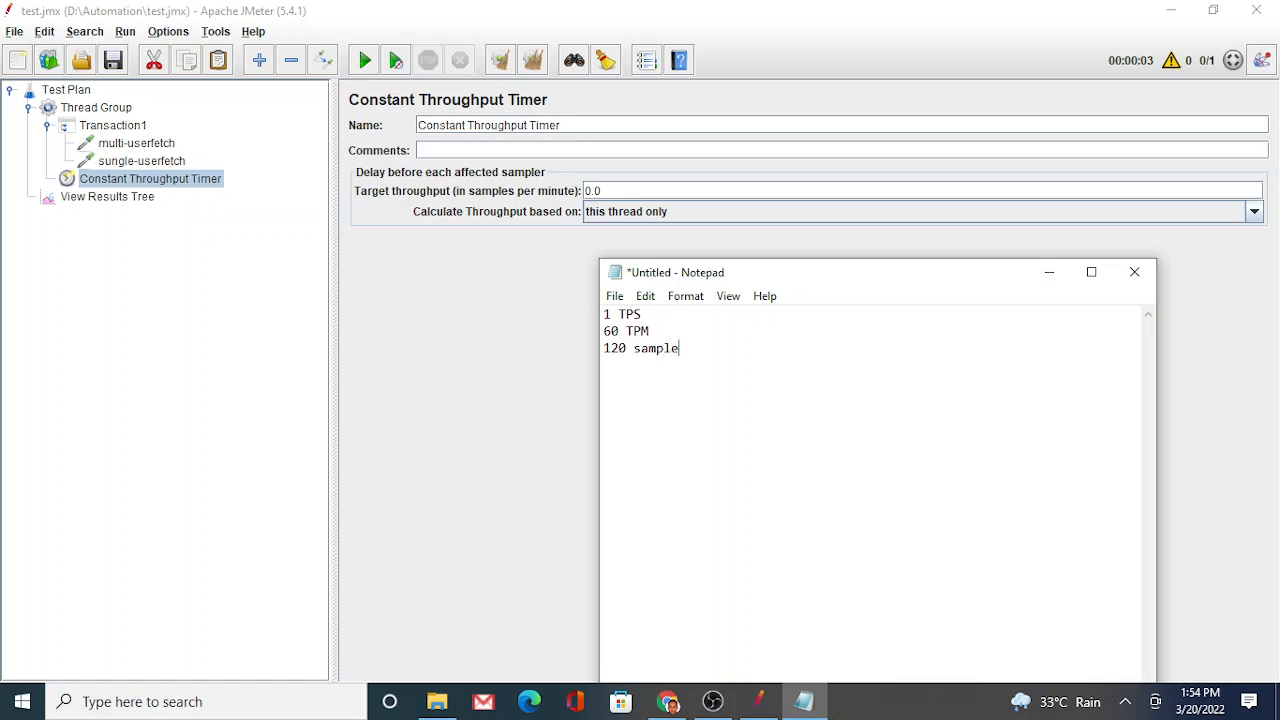
pyautogui.write('/min')
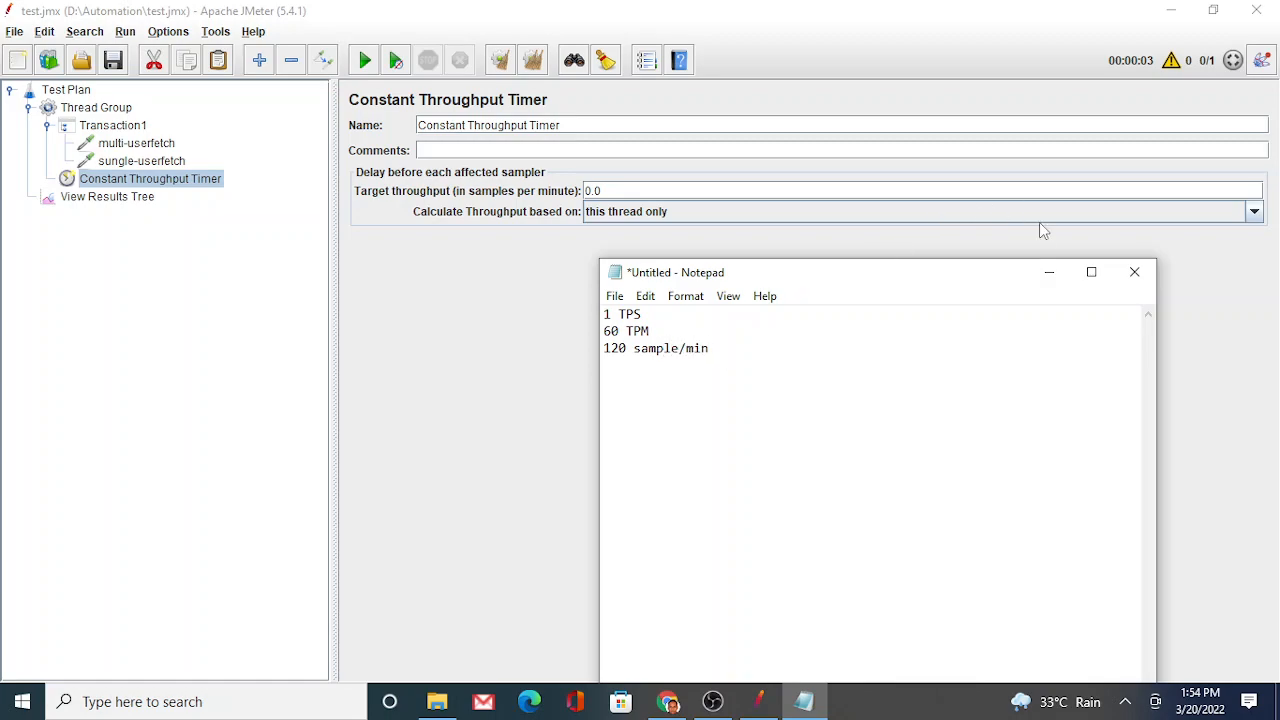
pyautogui.click(1134, 272)
pyautogui.write('120')
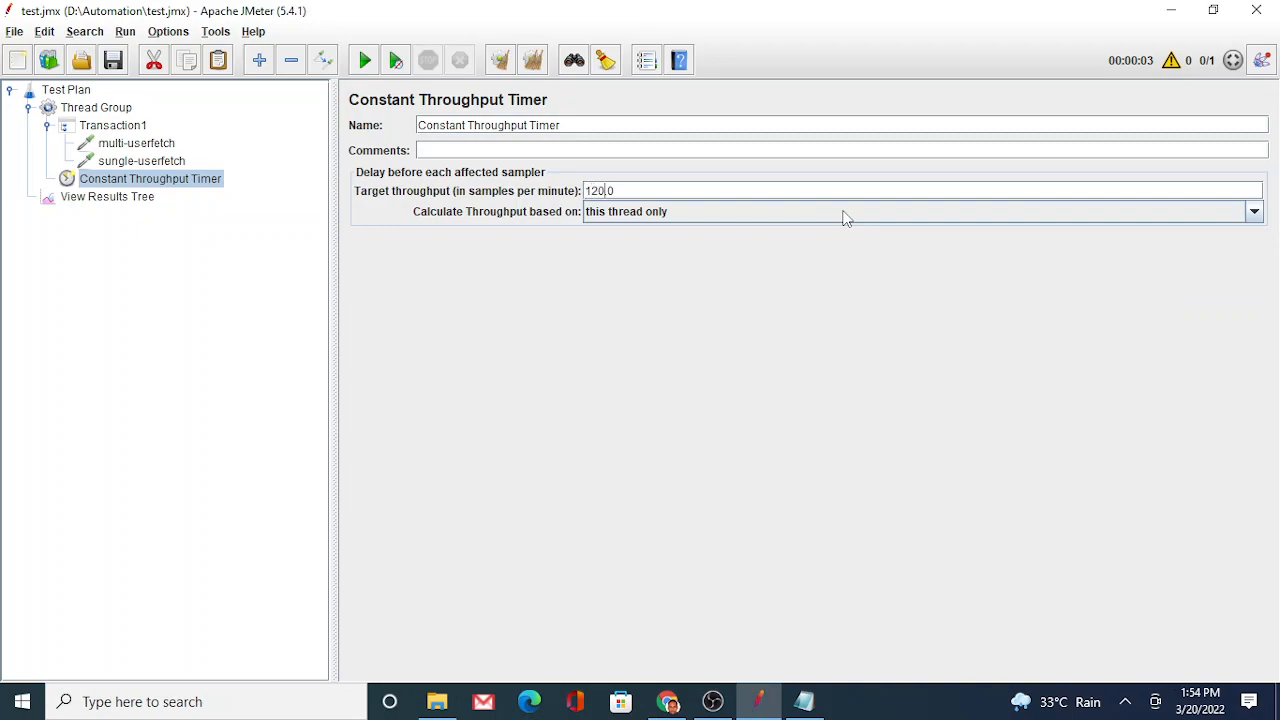
pyautogui.moveTo(630, 224)
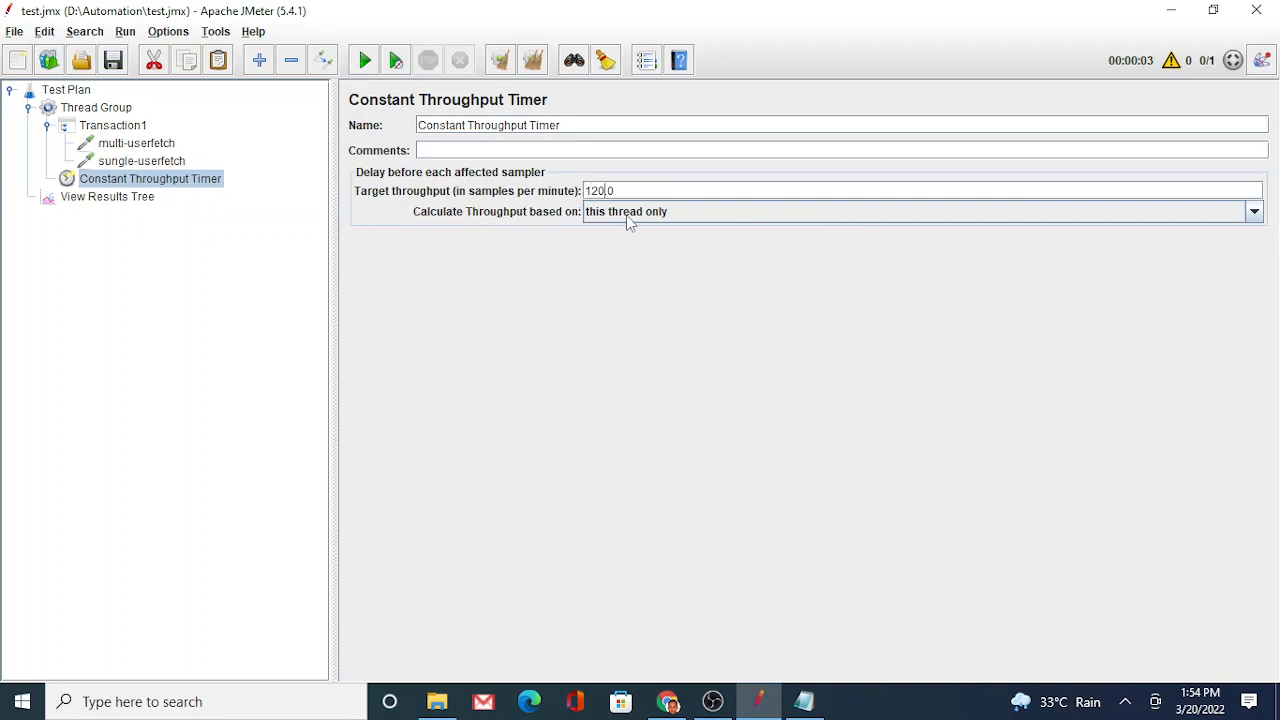
pyautogui.moveTo(160, 162)
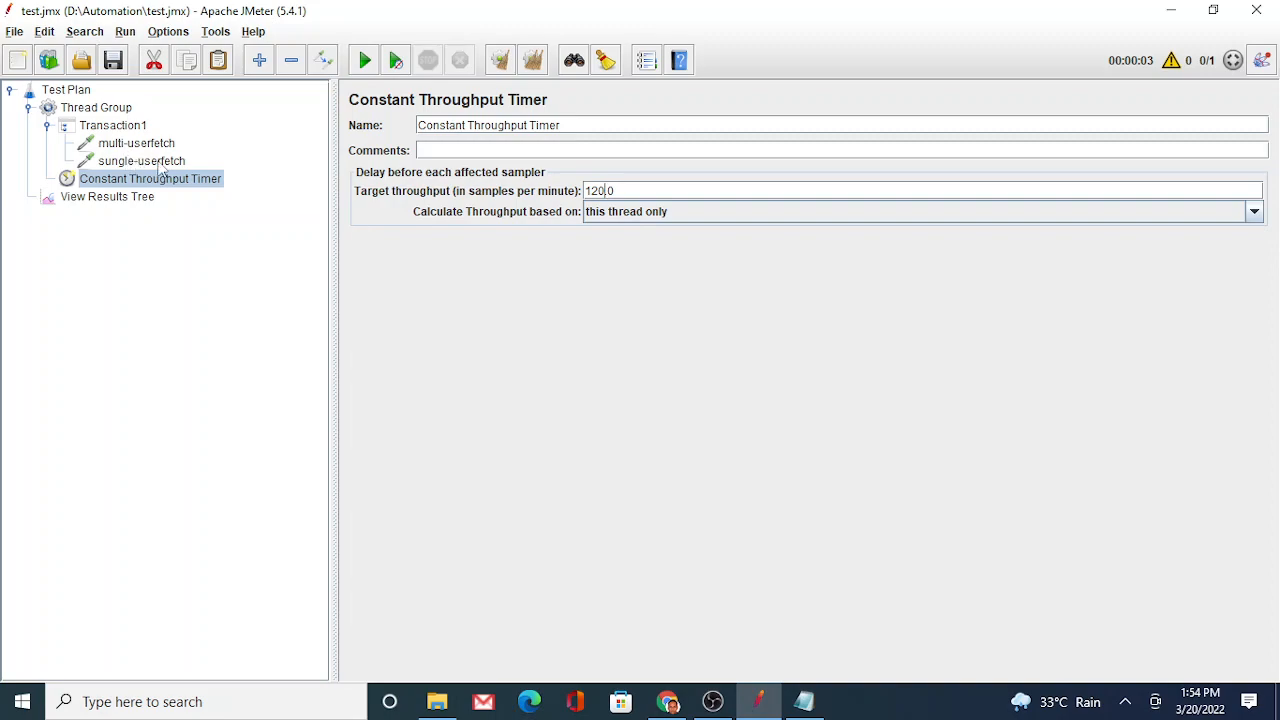
pyautogui.moveTo(222, 190)
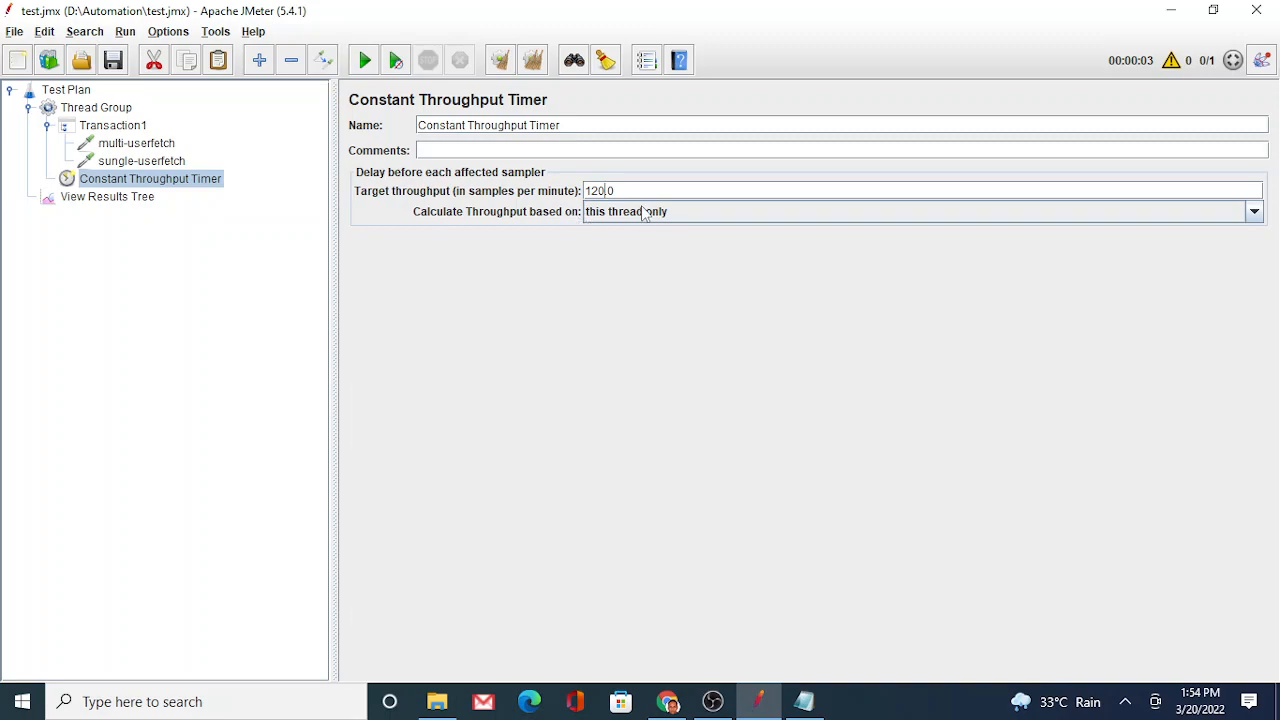
# Set target throughput to 120 samples per minute, calculated for this thread only
pyautogui.click(1256, 212)
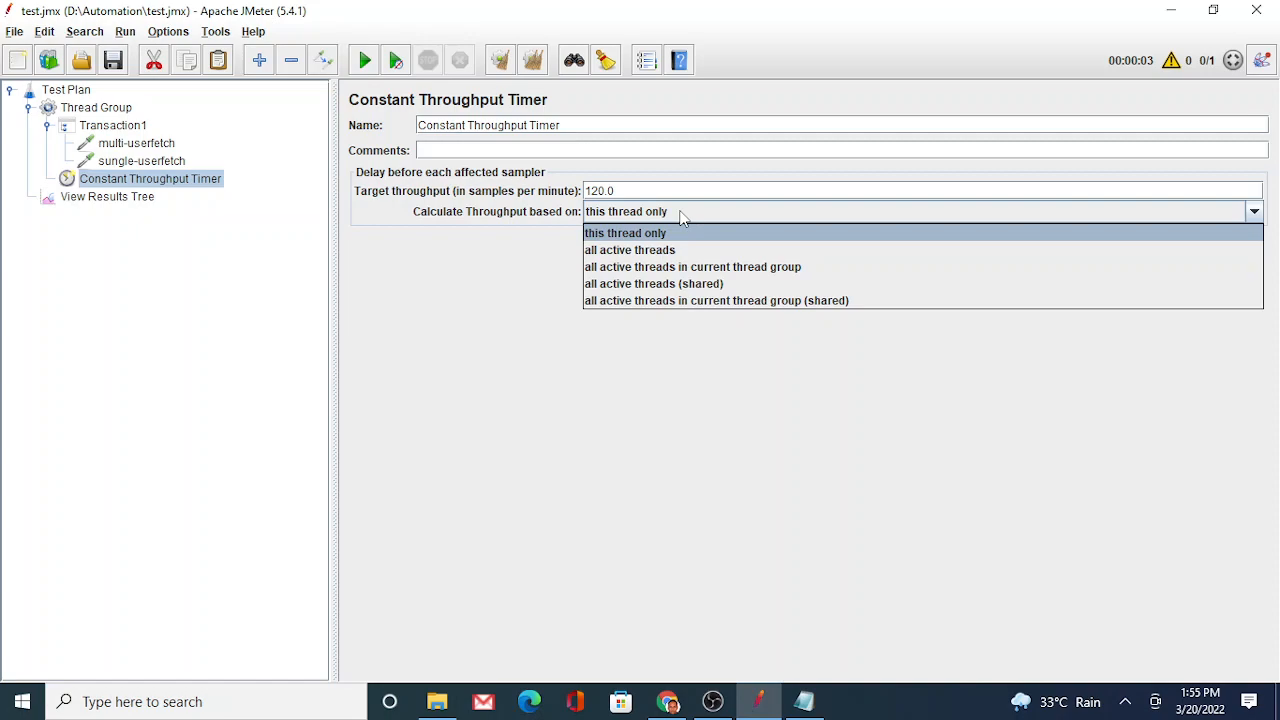
pyautogui.click(624, 232)
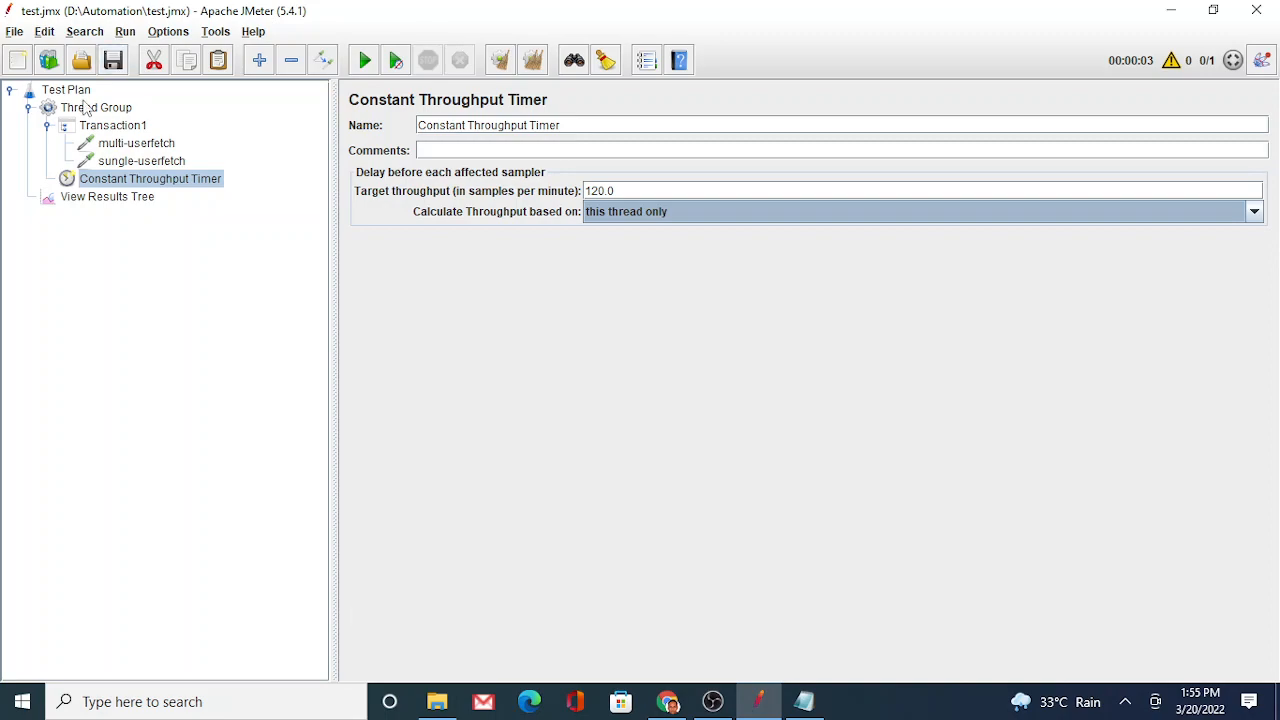
# Add an Aggregate Report listener to the Test Plan and show its empty results table
pyautogui.rightClick(68, 88)
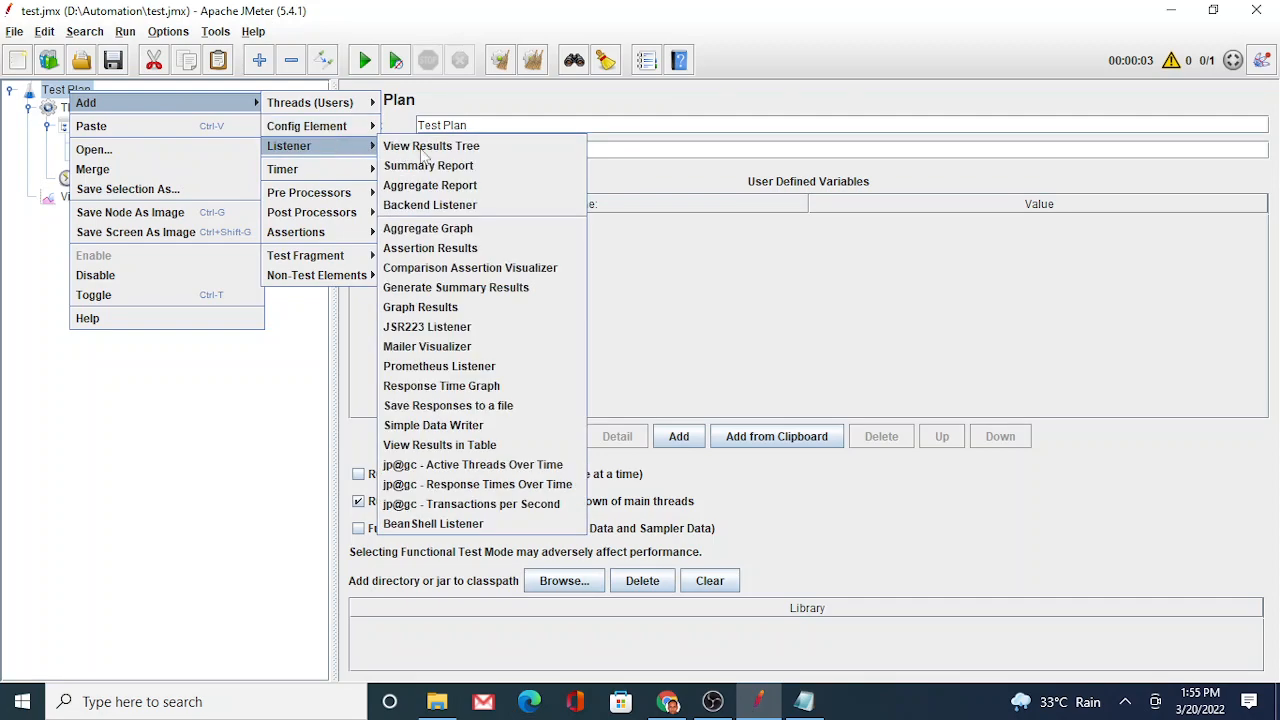
pyautogui.click(430, 184)
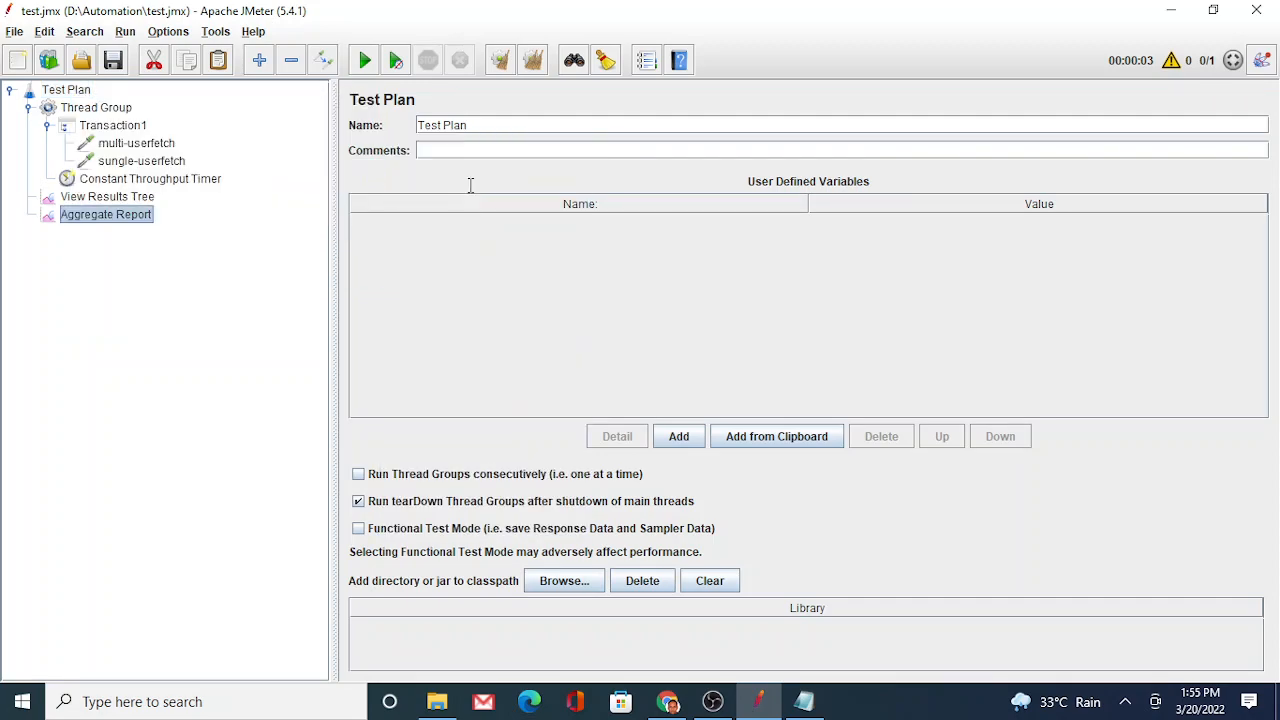
pyautogui.click(106, 214)
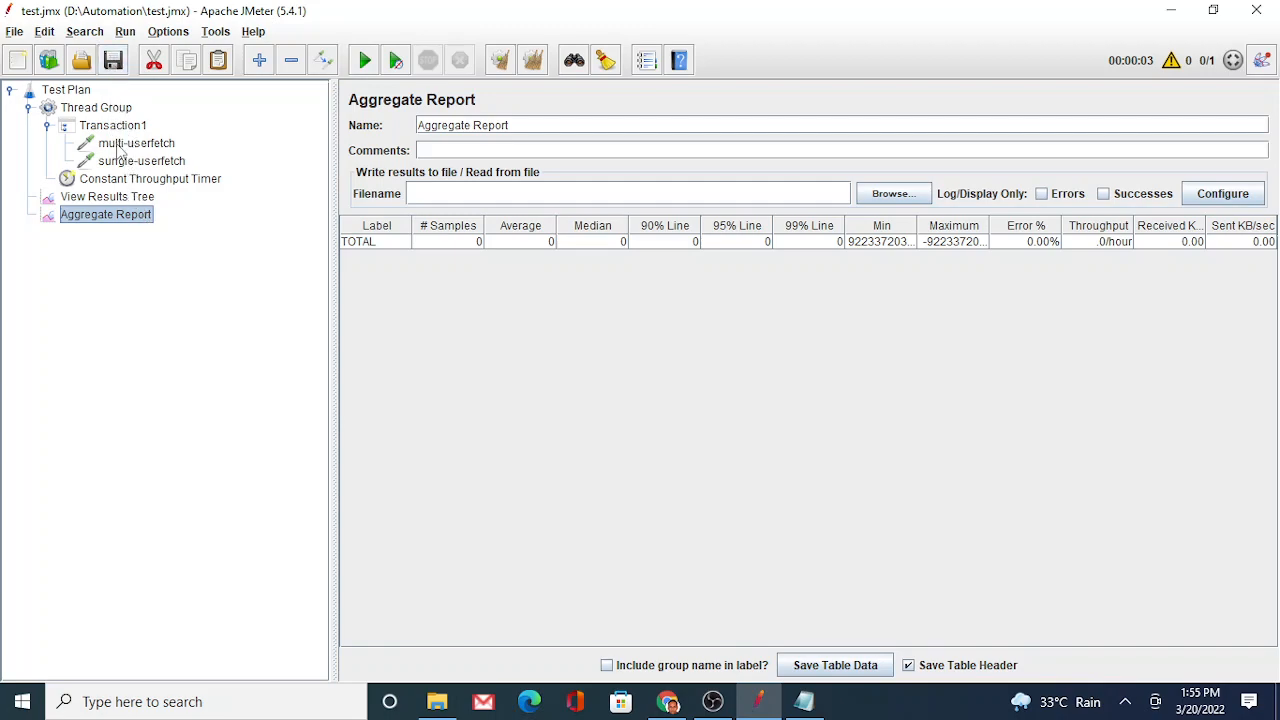
# Set the Thread Group's Number of Threads (users) to 2
pyautogui.click(100, 108)
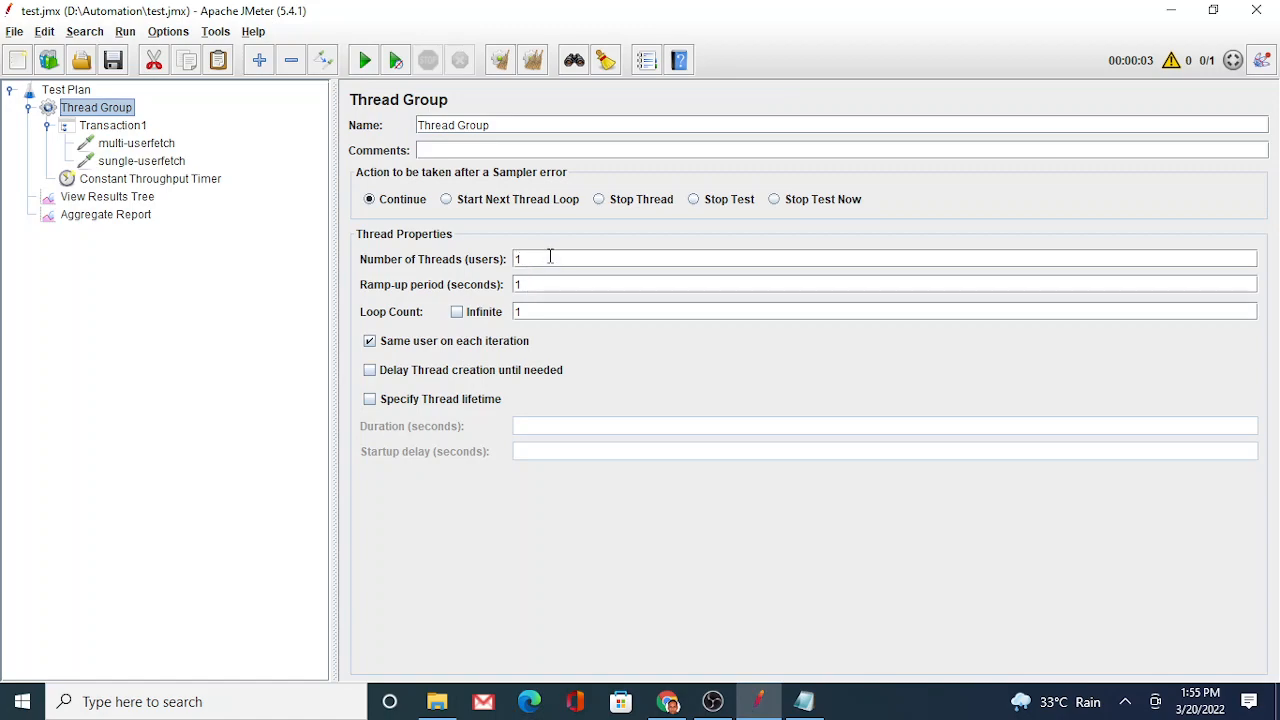
pyautogui.write('2')
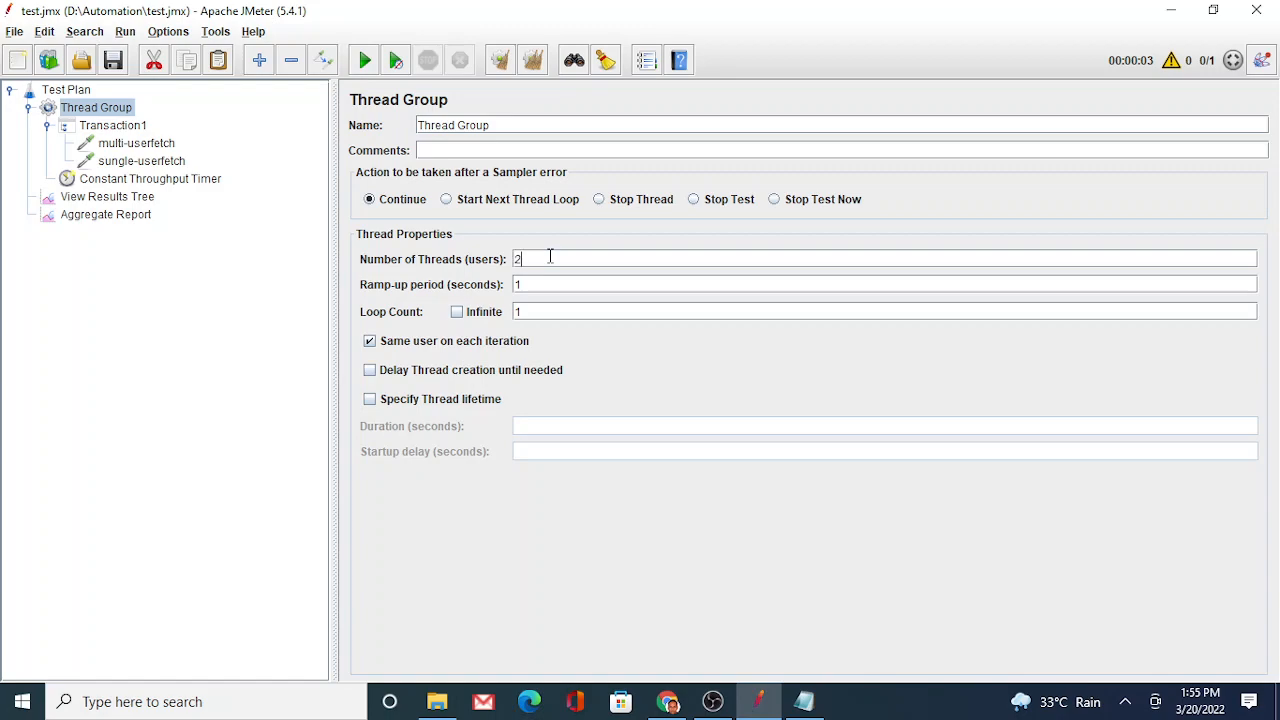
pyautogui.moveTo(460, 264)
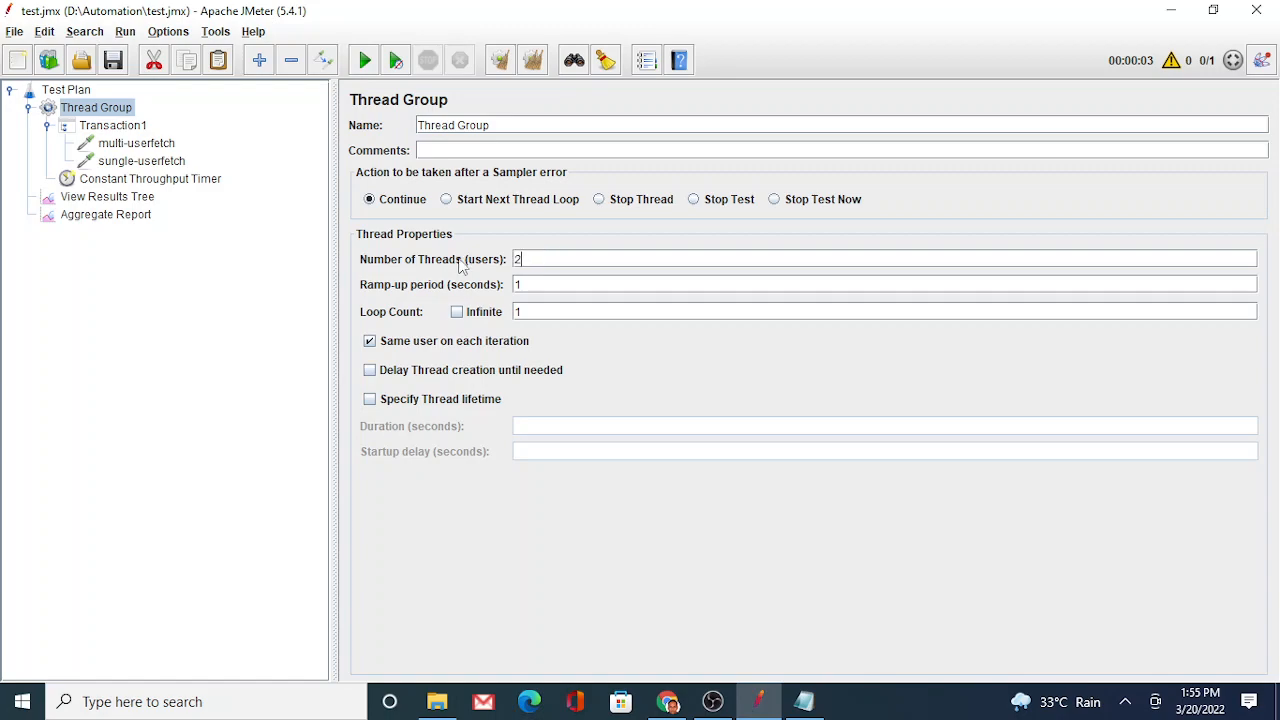